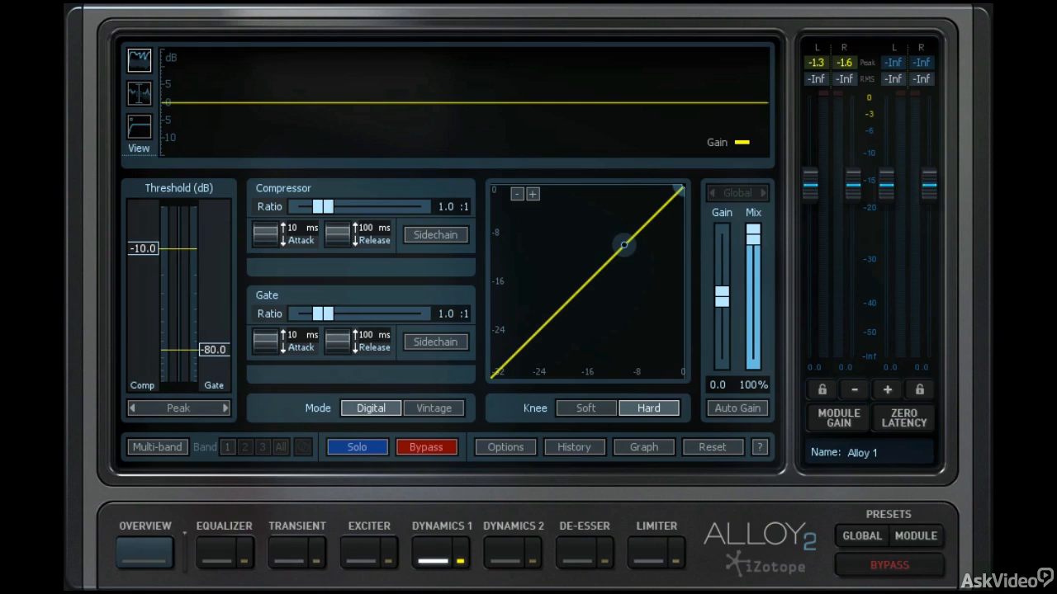
{"action": "mouse_move", "coordinate": [743, 527]}
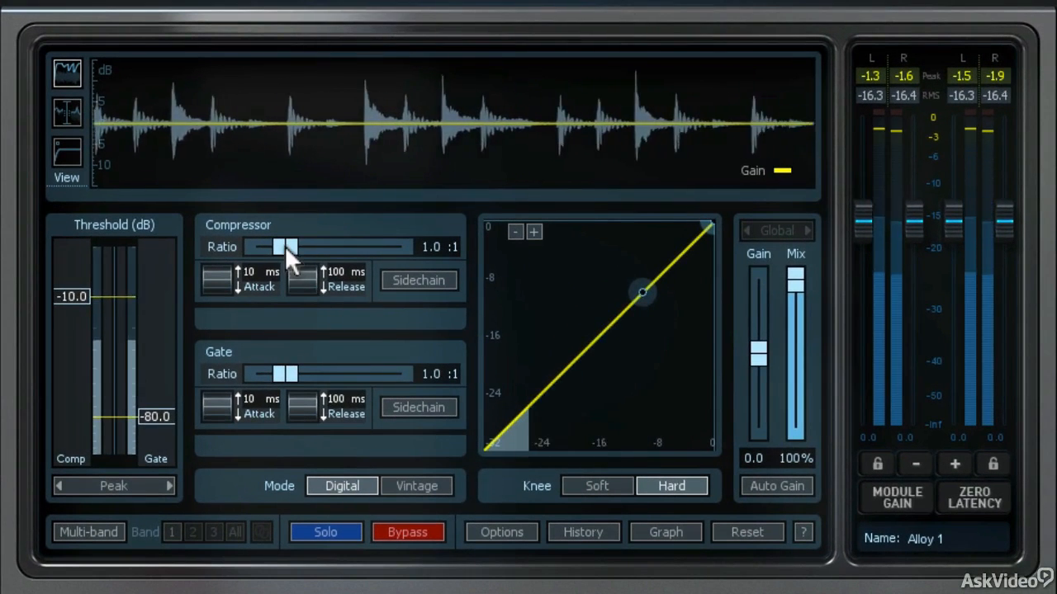
Step: Set the Dynamics 1 compressor to a 4:1 ratio with threshold near -15.3 dB
{"action": "left_click_drag", "start_coordinate": [287, 246], "coordinate": [322, 246]}
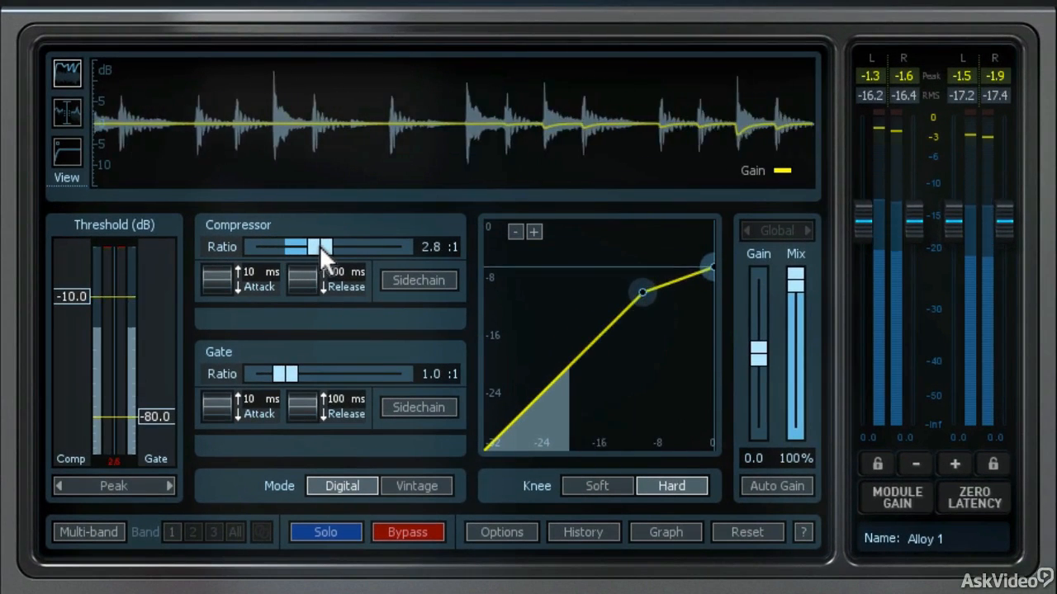
{"action": "left_click_drag", "start_coordinate": [320, 246], "coordinate": [334, 246]}
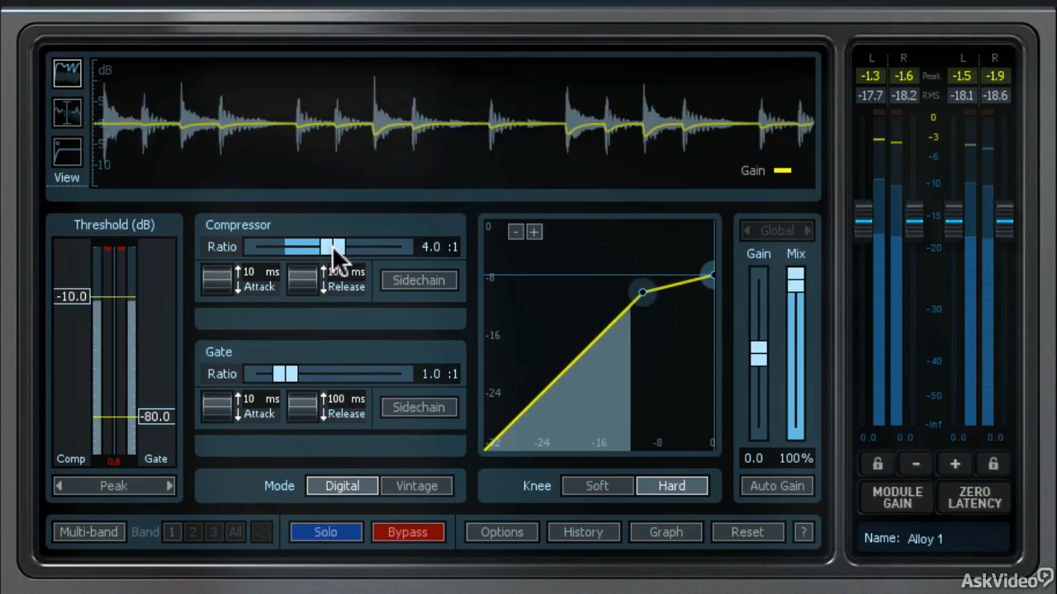
{"action": "left_click_drag", "start_coordinate": [334, 246], "coordinate": [330, 246]}
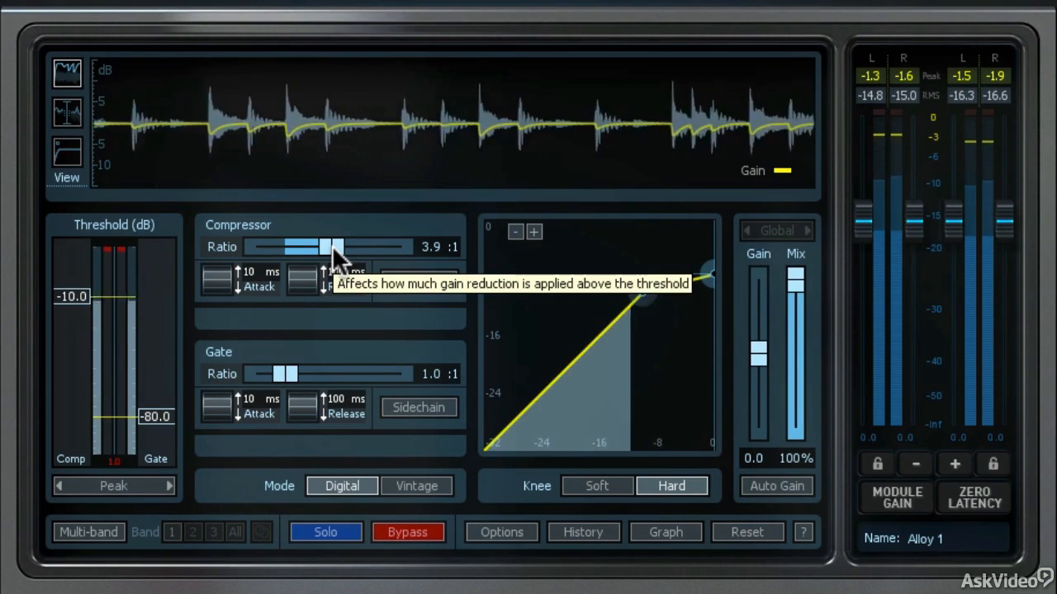
{"action": "left_click_drag", "start_coordinate": [330, 246], "coordinate": [334, 246]}
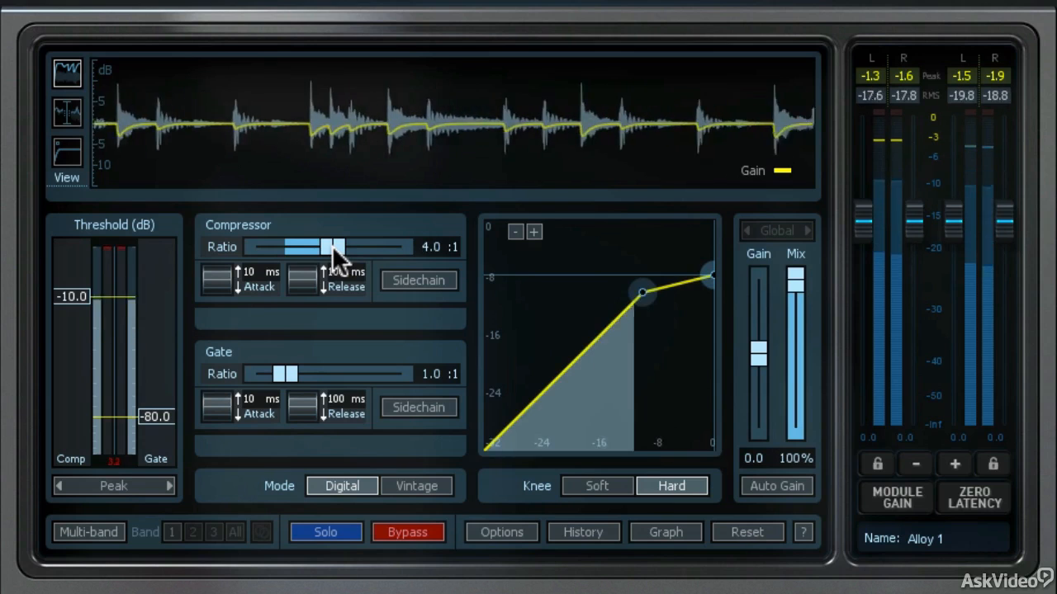
{"action": "left_click_drag", "start_coordinate": [78, 297], "coordinate": [78, 312]}
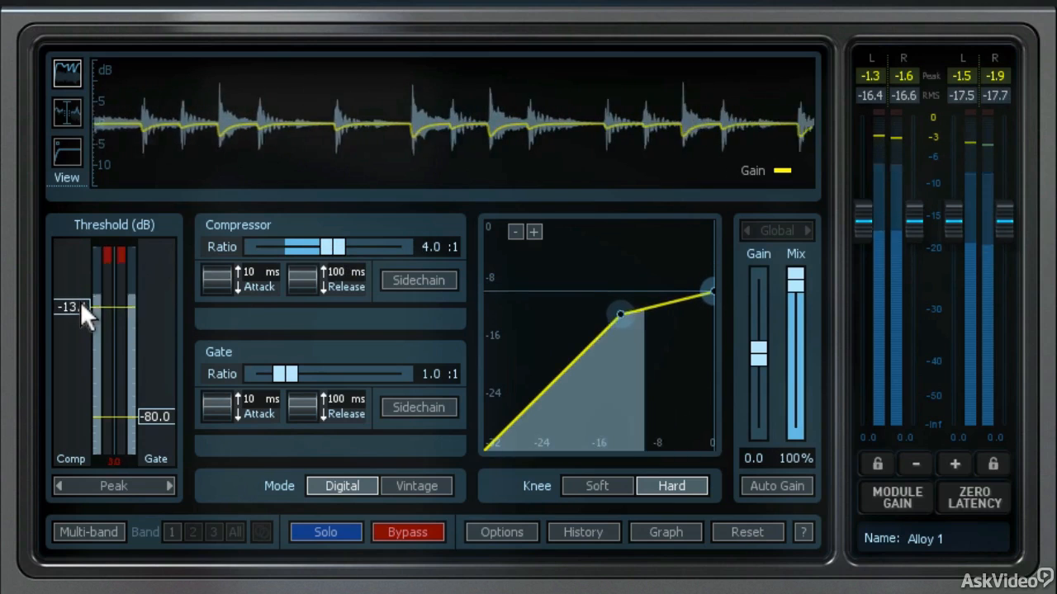
{"action": "left_click_drag", "start_coordinate": [82, 307], "coordinate": [83, 315]}
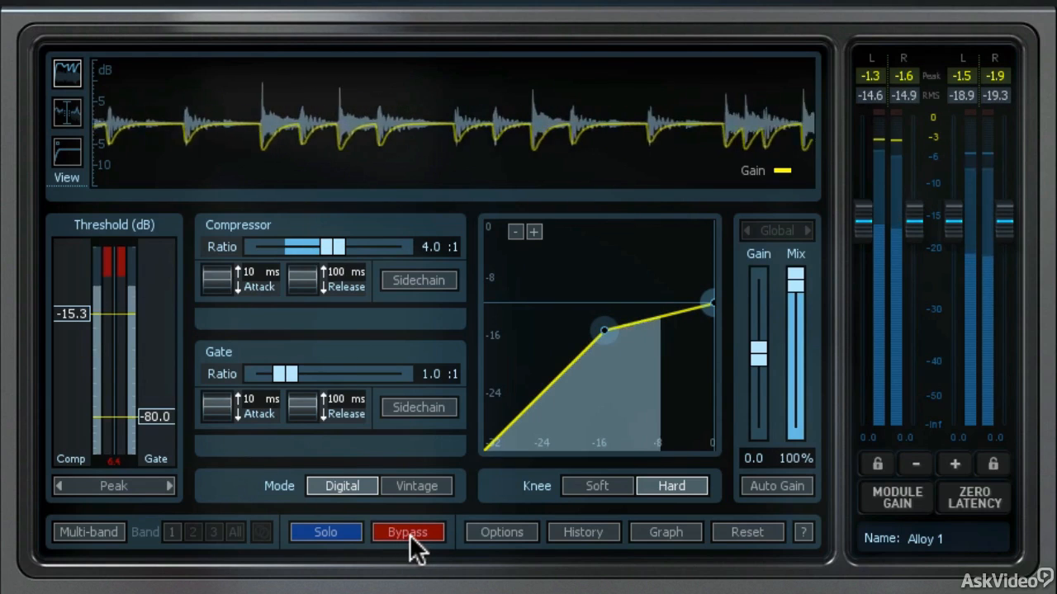
{"action": "left_click", "coordinate": [408, 532]}
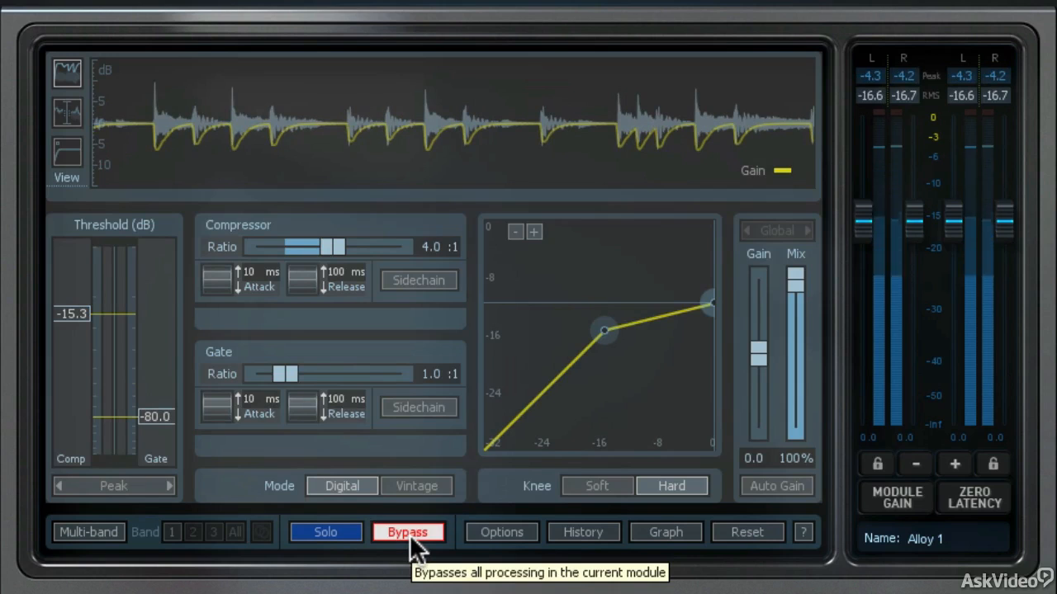
{"action": "left_click", "coordinate": [407, 531]}
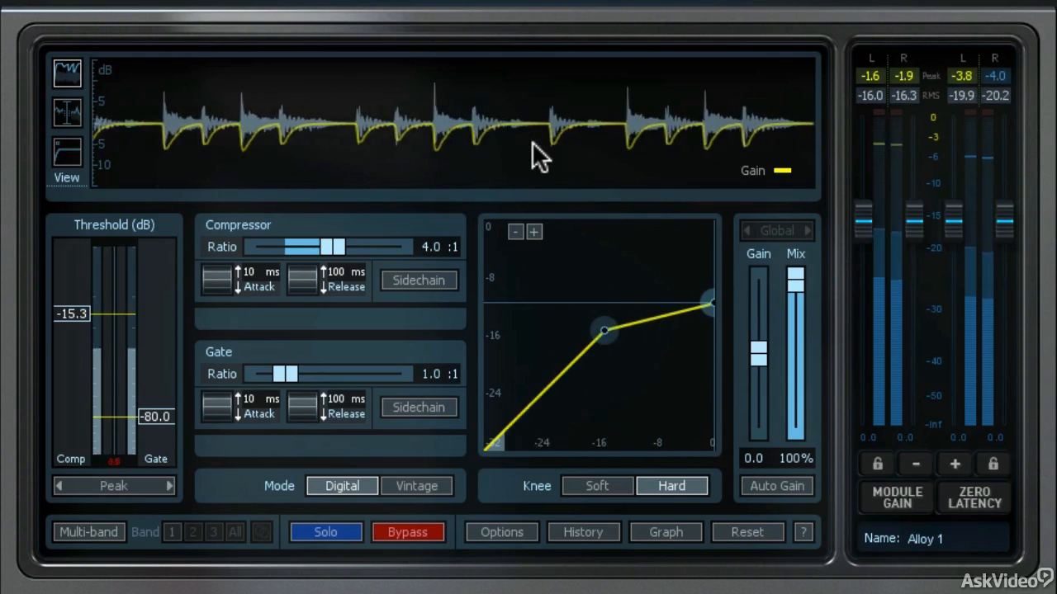
{"action": "mouse_move", "coordinate": [541, 153]}
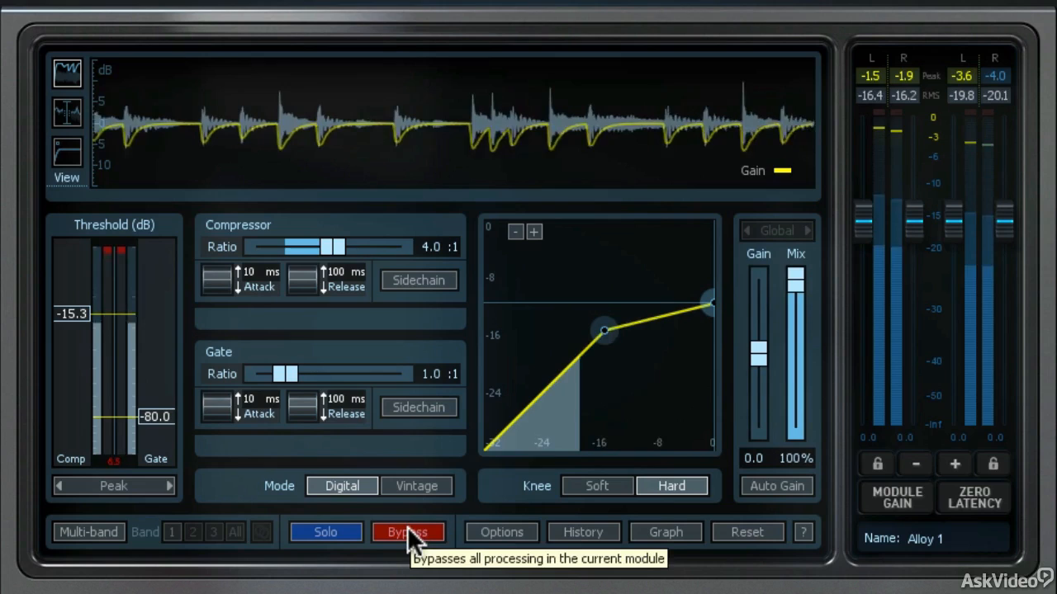
{"action": "left_click", "coordinate": [406, 531]}
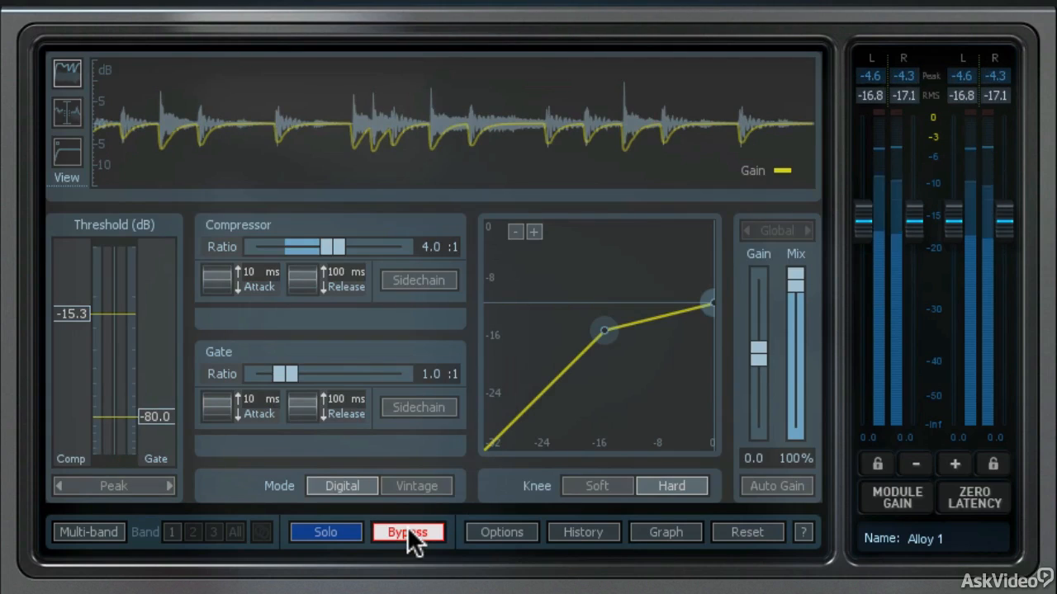
{"action": "left_click", "coordinate": [407, 532]}
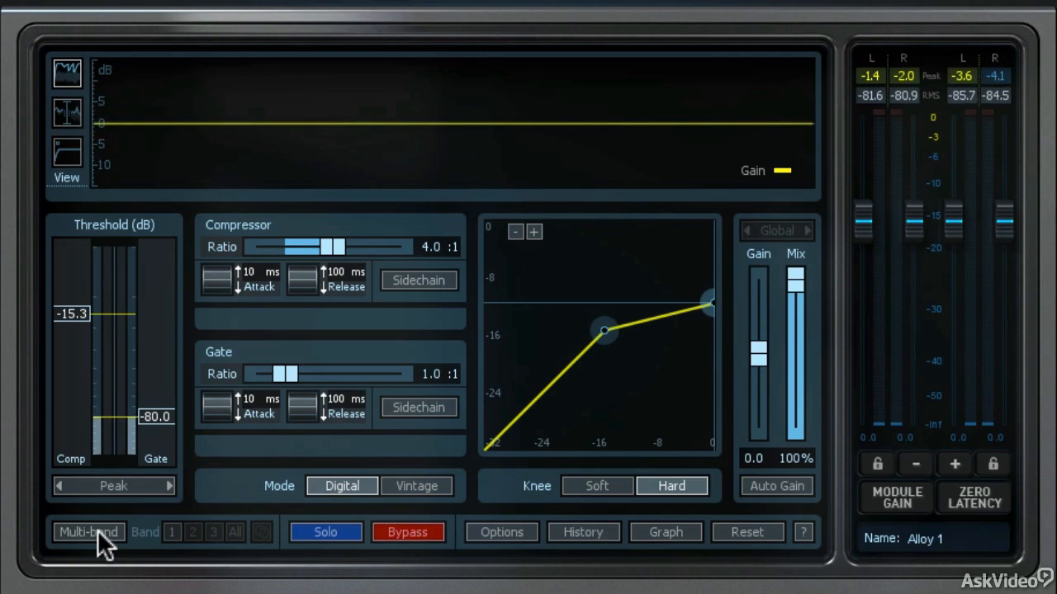
Step: Enable multiband Dynamics, splitting into three bands at 167 Hz and 5.09 kHz
{"action": "left_click", "coordinate": [83, 533]}
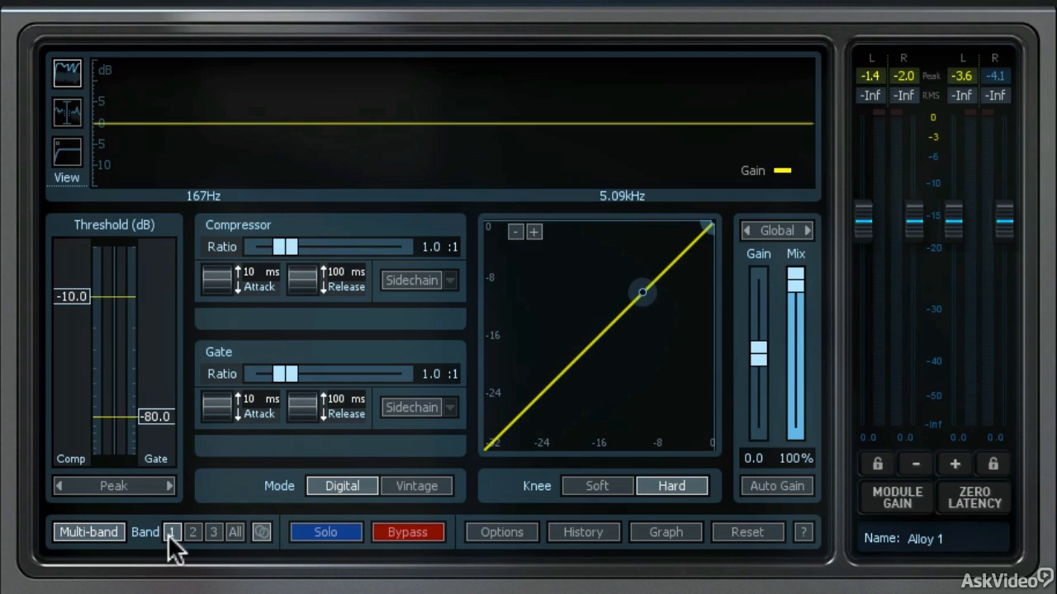
{"action": "mouse_move", "coordinate": [209, 556]}
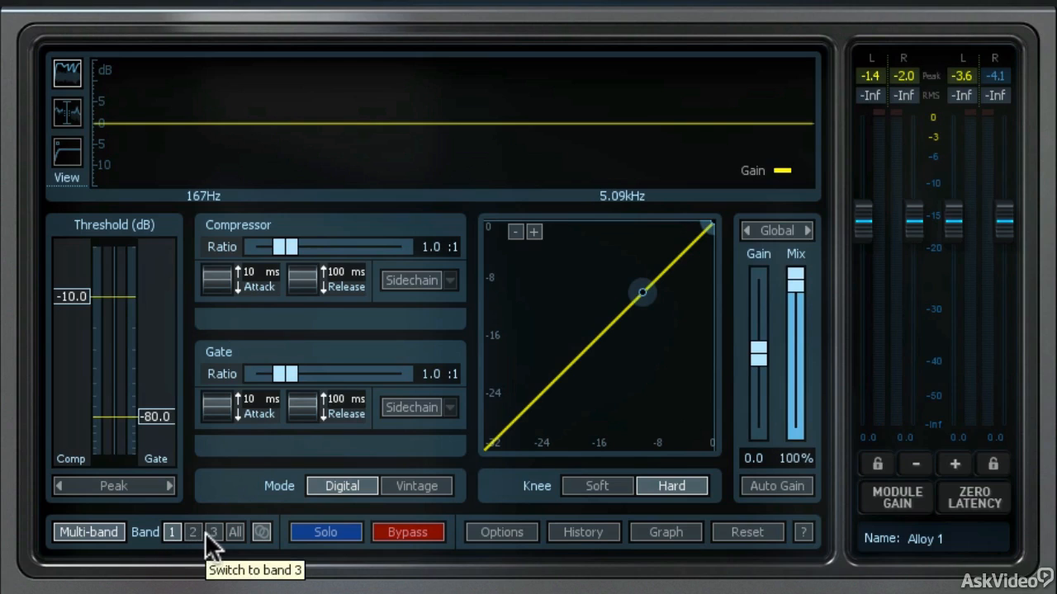
{"action": "mouse_move", "coordinate": [239, 545]}
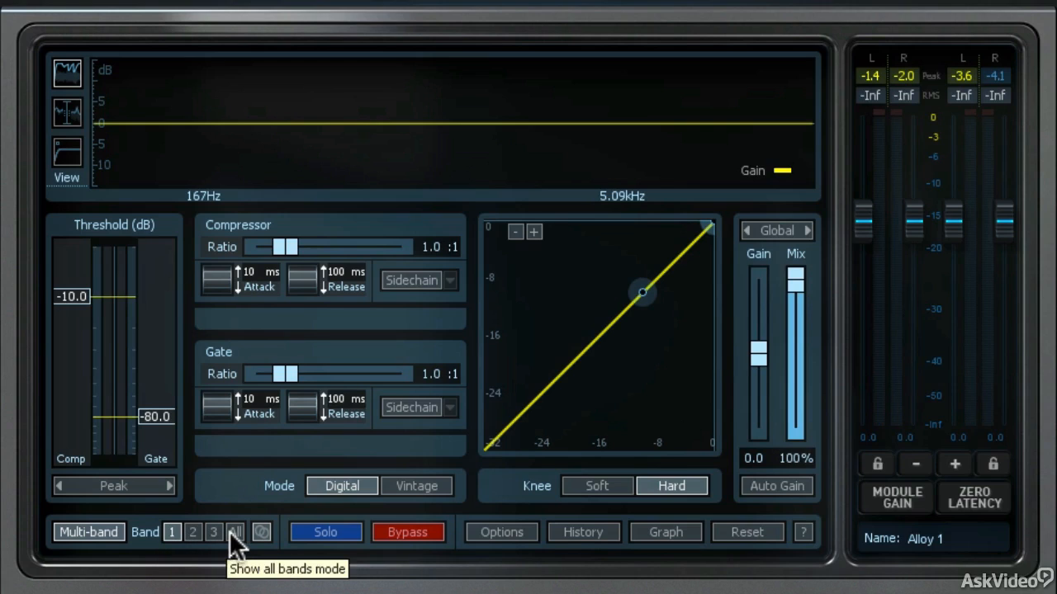
{"action": "mouse_move", "coordinate": [268, 544]}
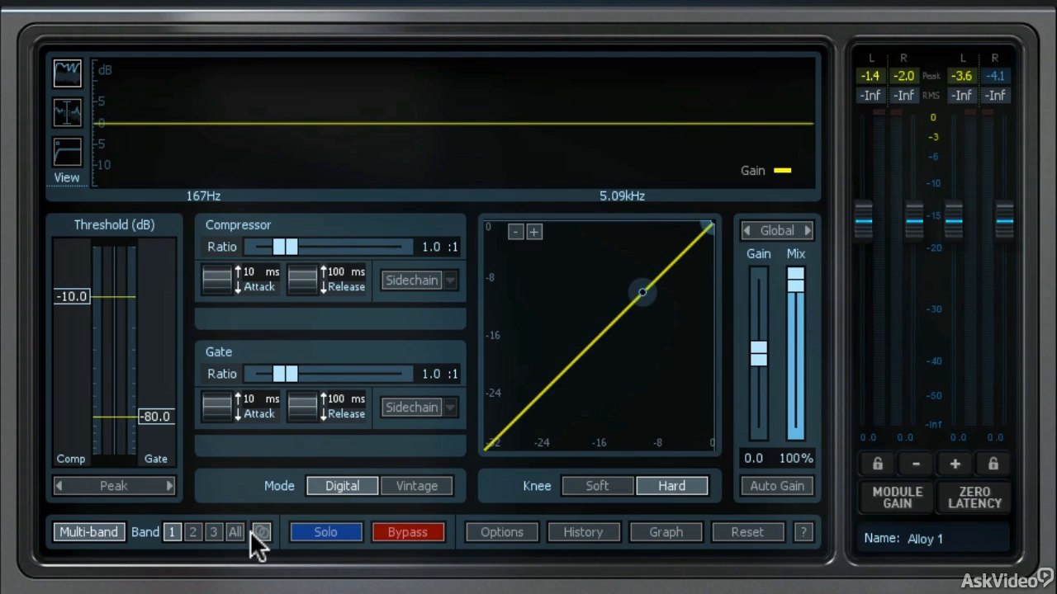
{"action": "mouse_move", "coordinate": [123, 203]}
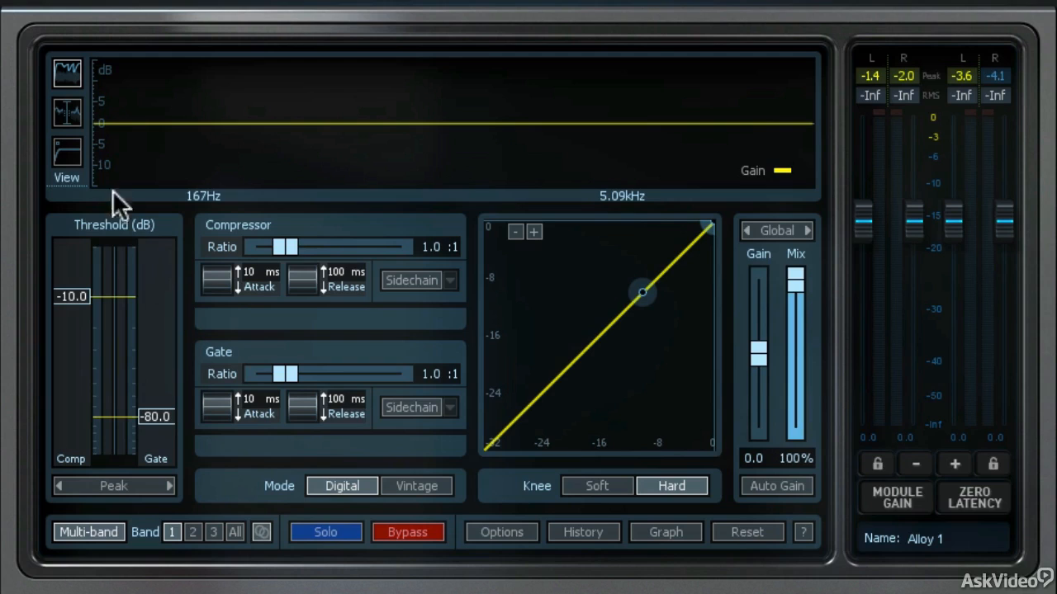
{"action": "mouse_move", "coordinate": [70, 118]}
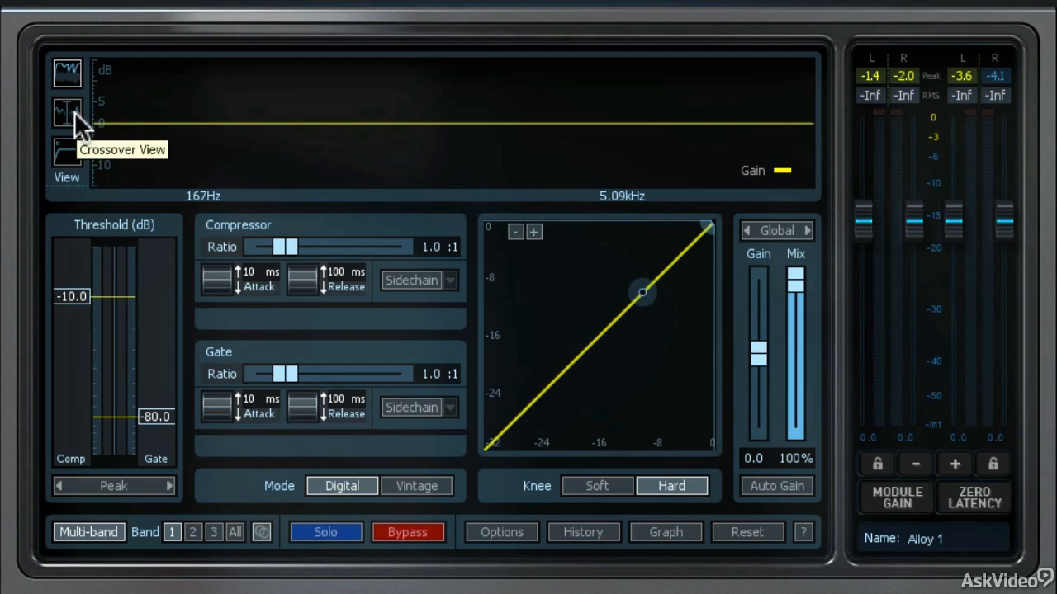
Step: Display the crossover view, with the upper split ending at 4.15 kHz
{"action": "left_click", "coordinate": [67, 112]}
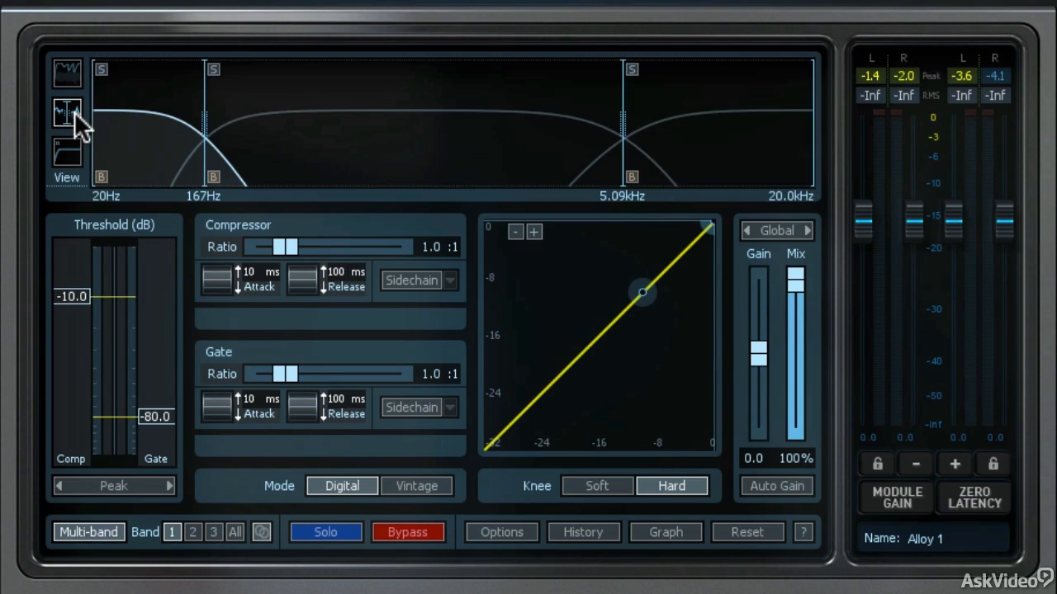
{"action": "mouse_move", "coordinate": [66, 112]}
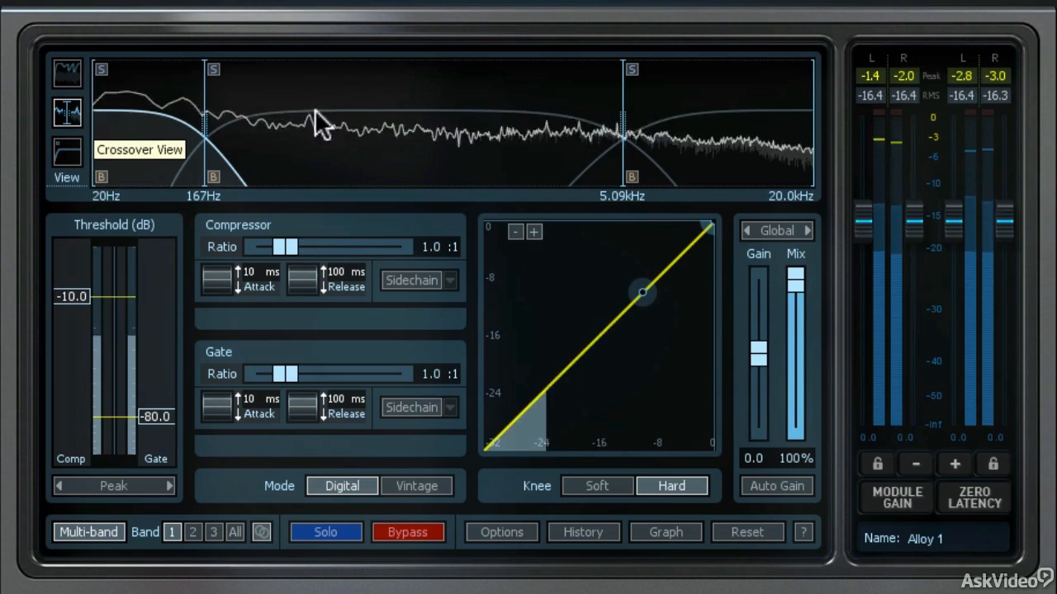
{"action": "right_click", "coordinate": [349, 124]}
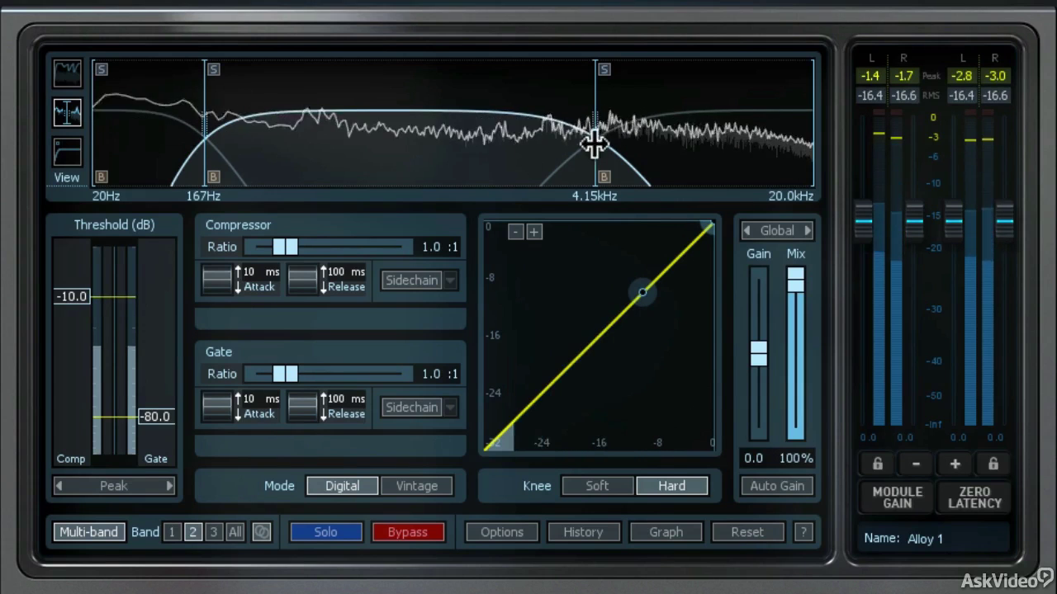
Step: Select band 3, the range above 4.15 kHz, for editing
{"action": "left_click", "coordinate": [214, 533]}
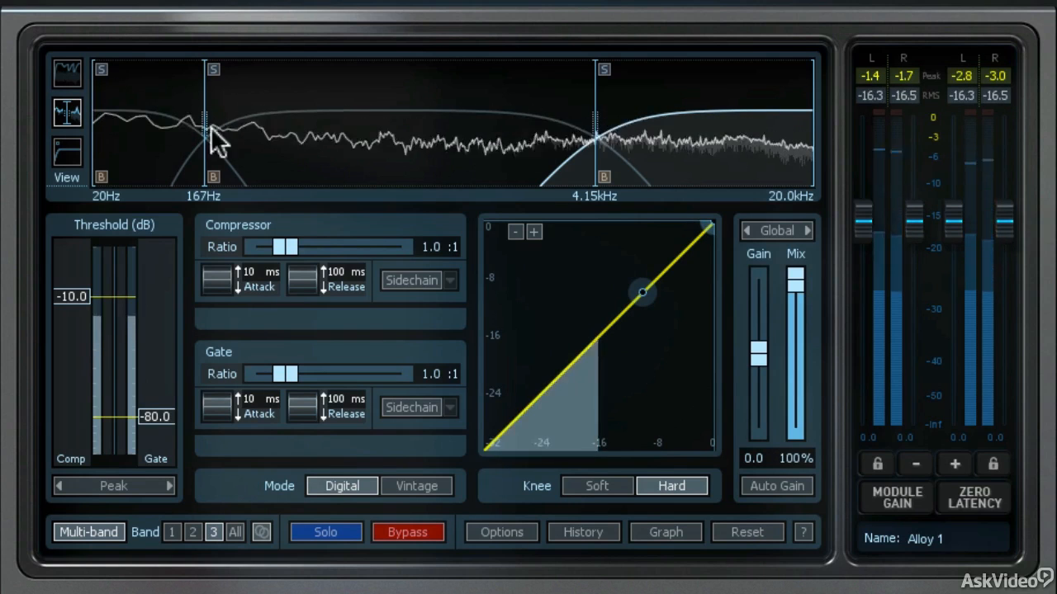
Step: Select band 1, lower its compressor threshold to -21.6 dB and set ratio 4.0:1
{"action": "left_click", "coordinate": [172, 532]}
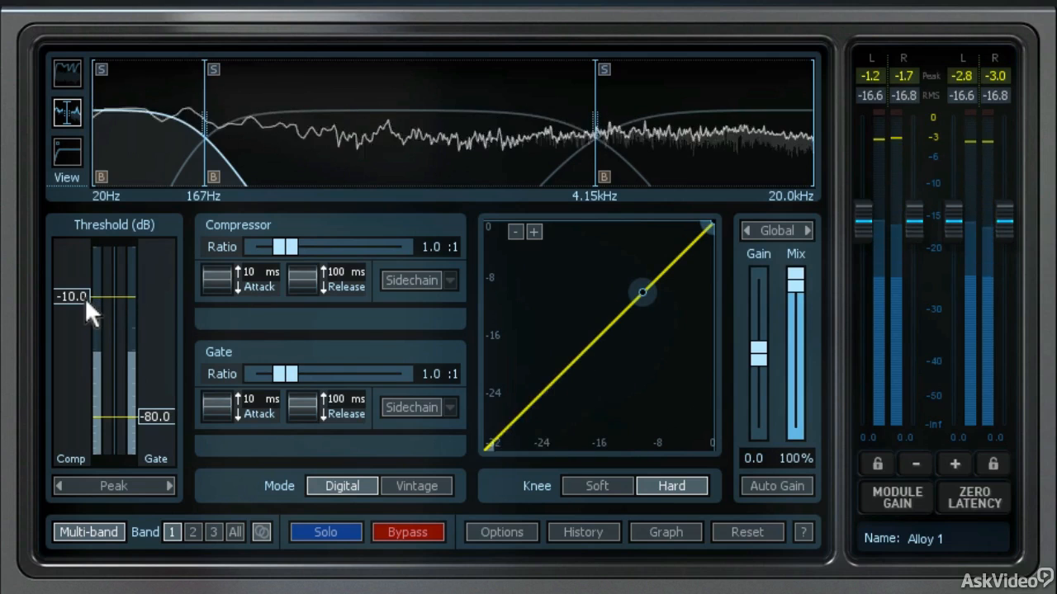
{"action": "left_click_drag", "start_coordinate": [89, 297], "coordinate": [90, 339]}
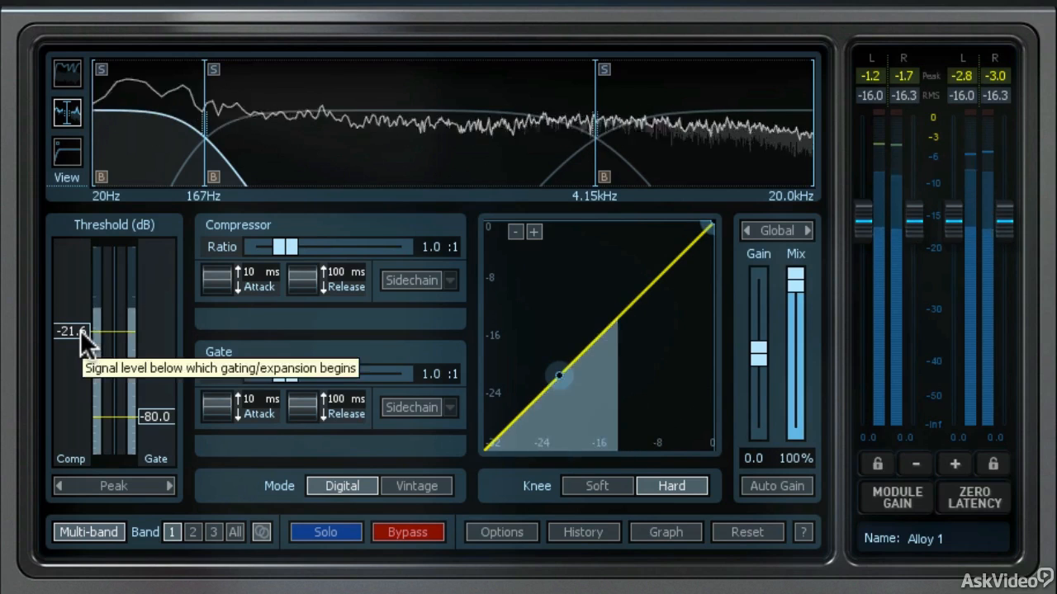
{"action": "left_click_drag", "start_coordinate": [288, 246], "coordinate": [300, 246]}
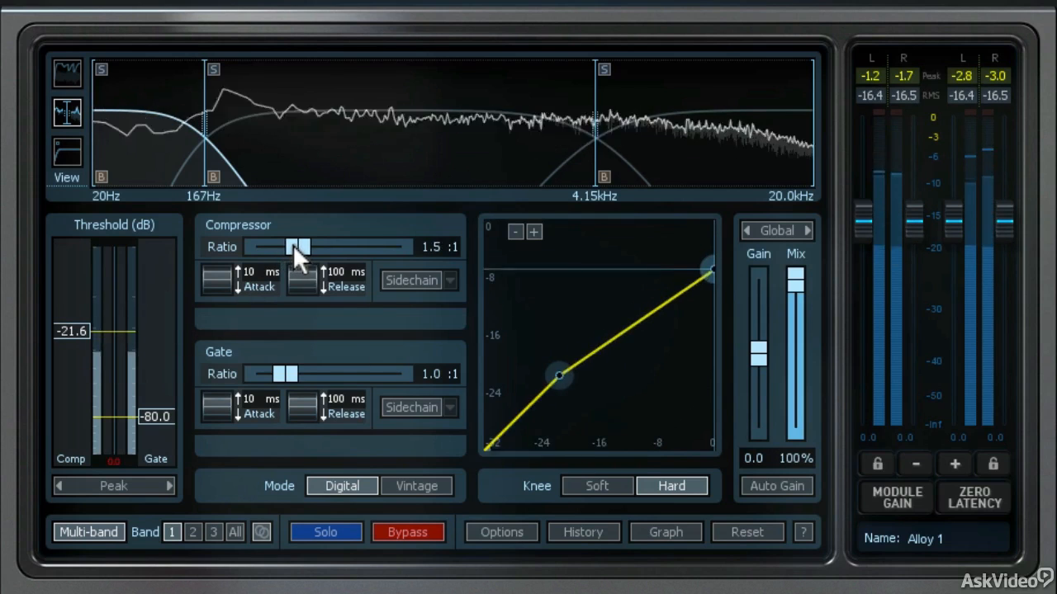
{"action": "left_click_drag", "start_coordinate": [299, 246], "coordinate": [327, 246]}
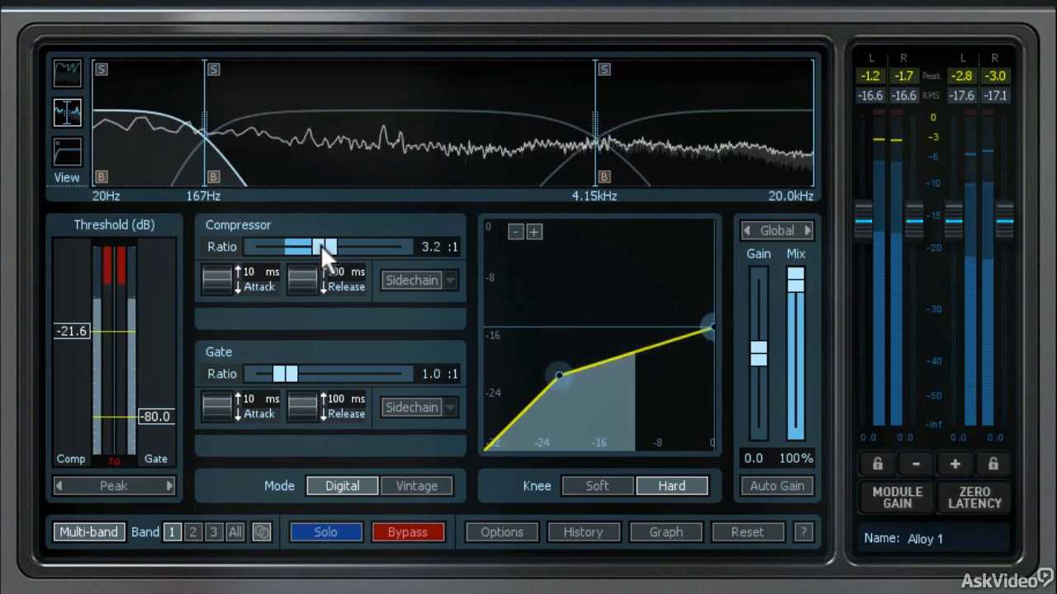
{"action": "left_click_drag", "start_coordinate": [326, 246], "coordinate": [334, 247]}
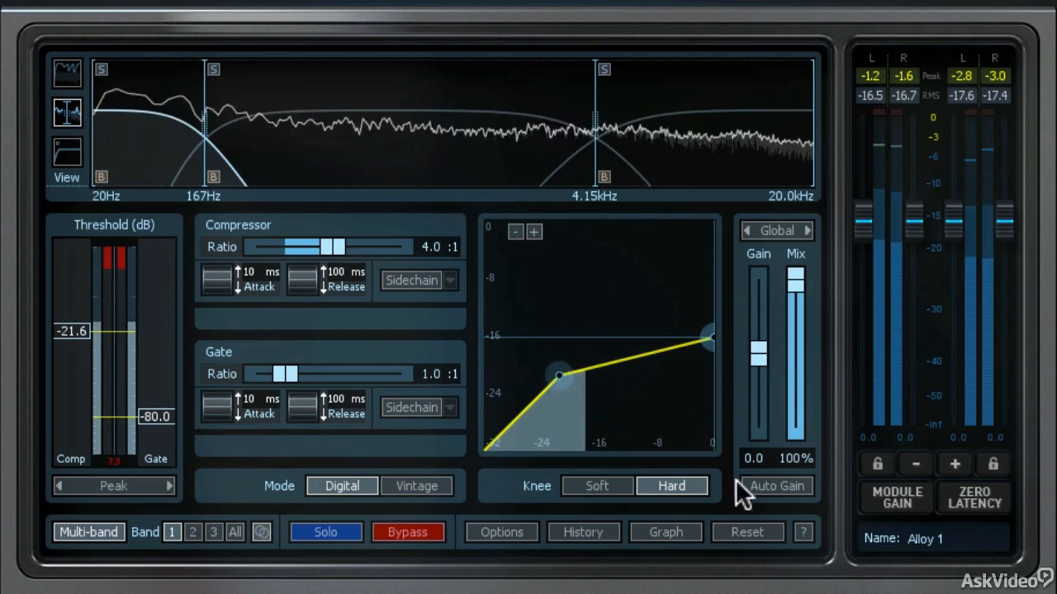
{"action": "left_click", "coordinate": [776, 485]}
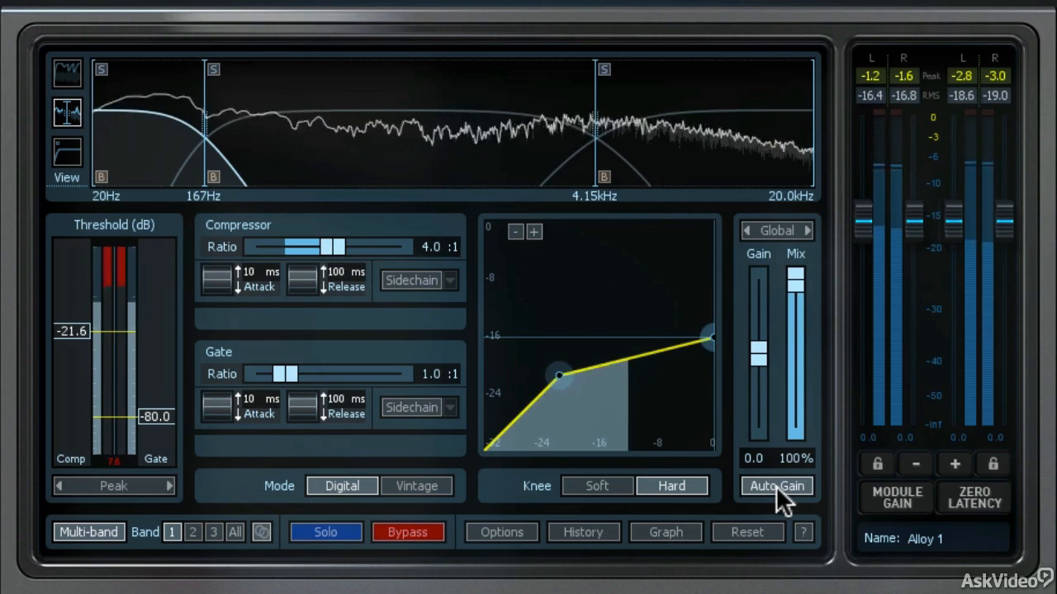
{"action": "mouse_move", "coordinate": [776, 498]}
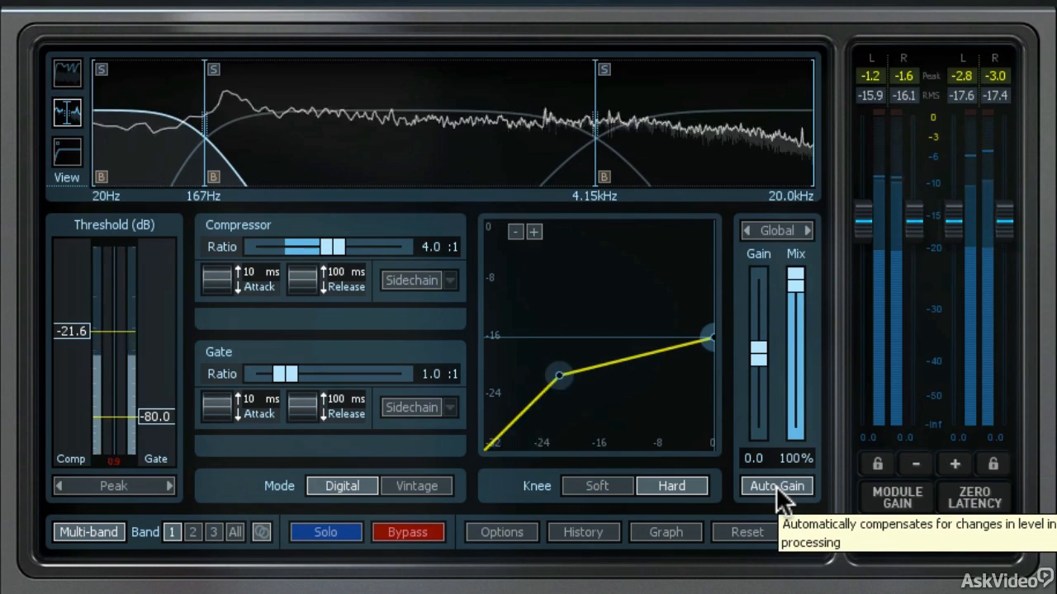
{"action": "left_click", "coordinate": [776, 485]}
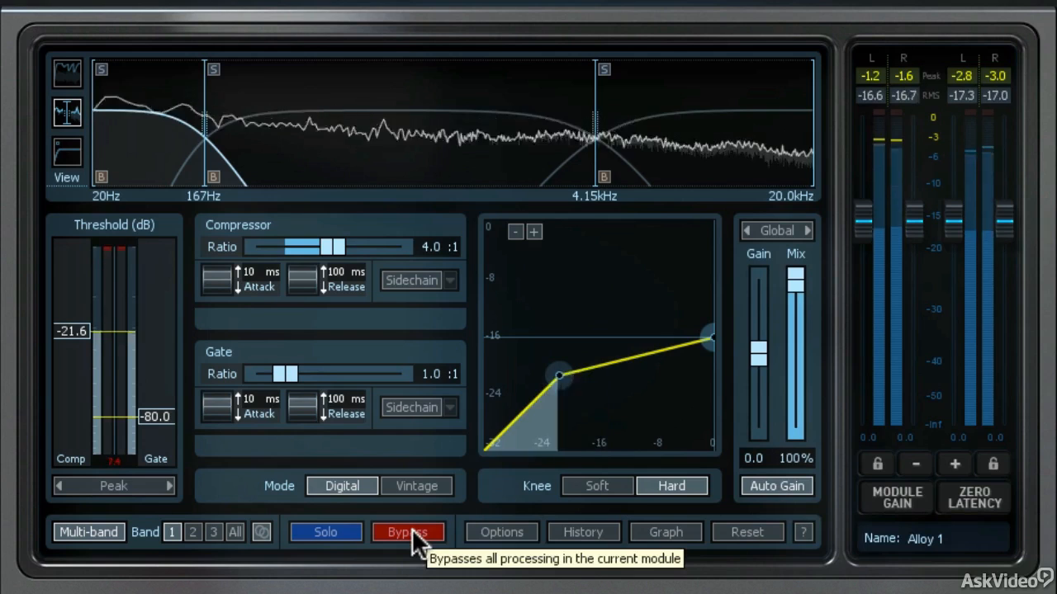
{"action": "left_click", "coordinate": [407, 532]}
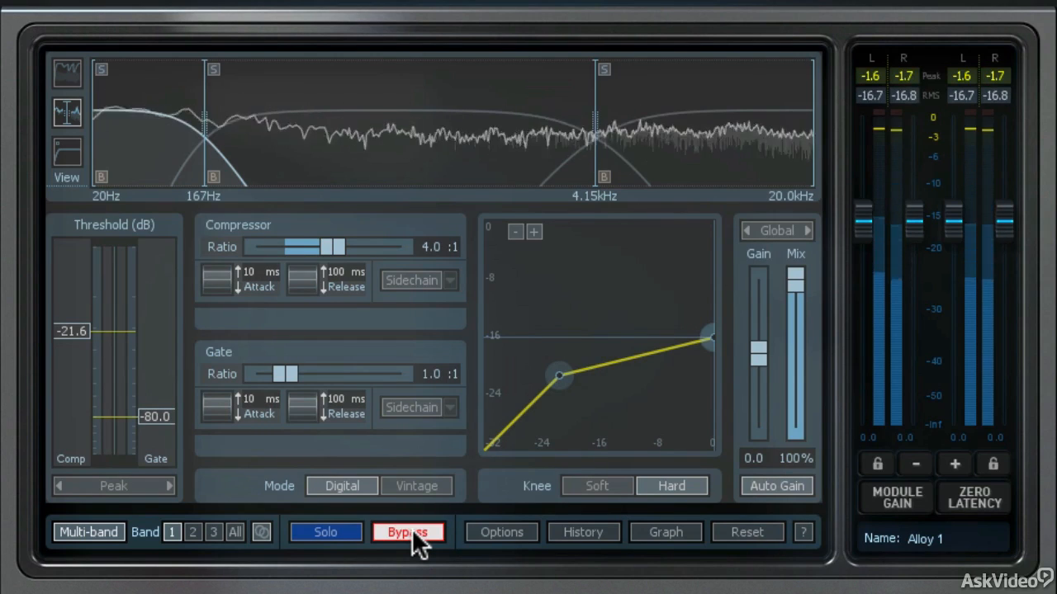
{"action": "left_click", "coordinate": [408, 532]}
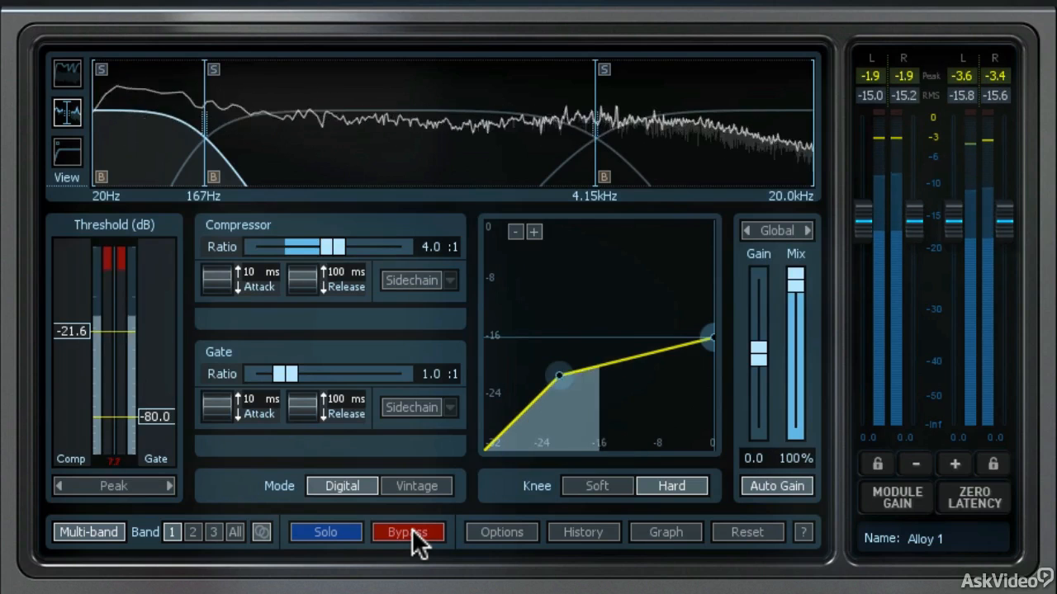
Step: Switch to Vintage compression mode and select band 2 for editing
{"action": "left_click", "coordinate": [416, 486]}
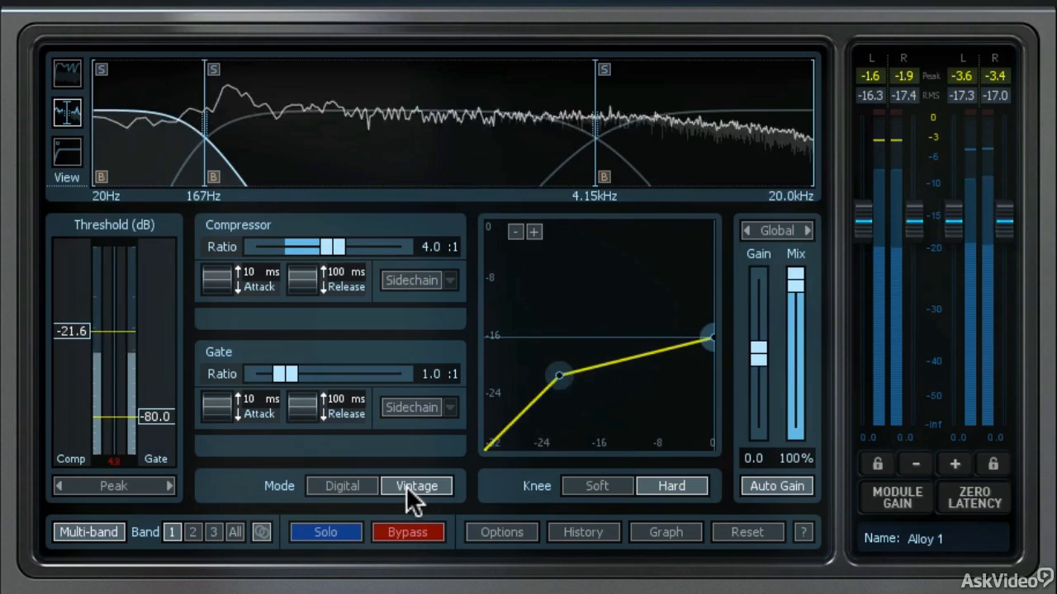
{"action": "mouse_move", "coordinate": [416, 498]}
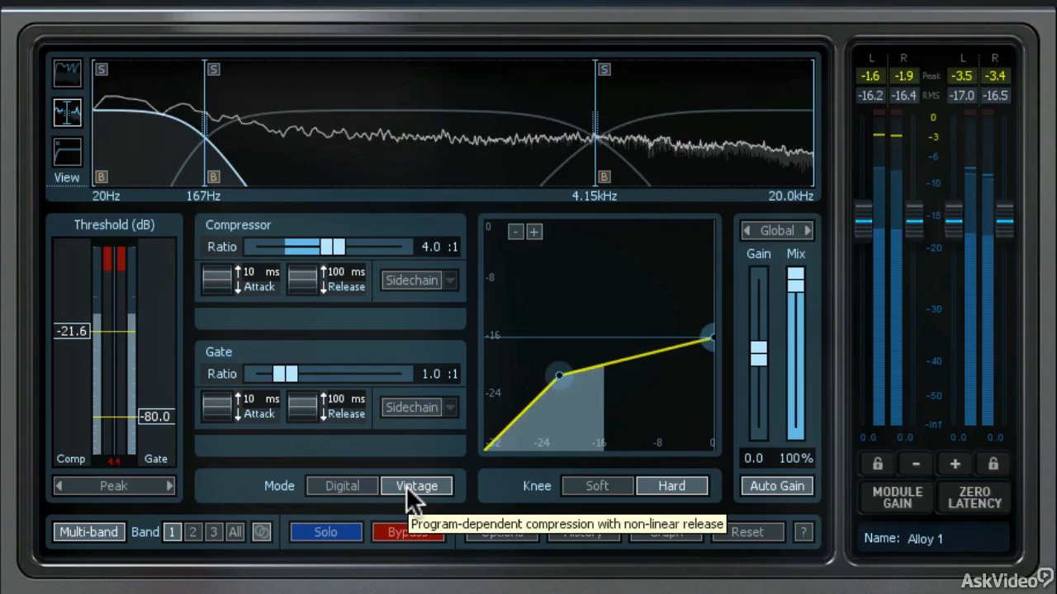
{"action": "mouse_move", "coordinate": [272, 524]}
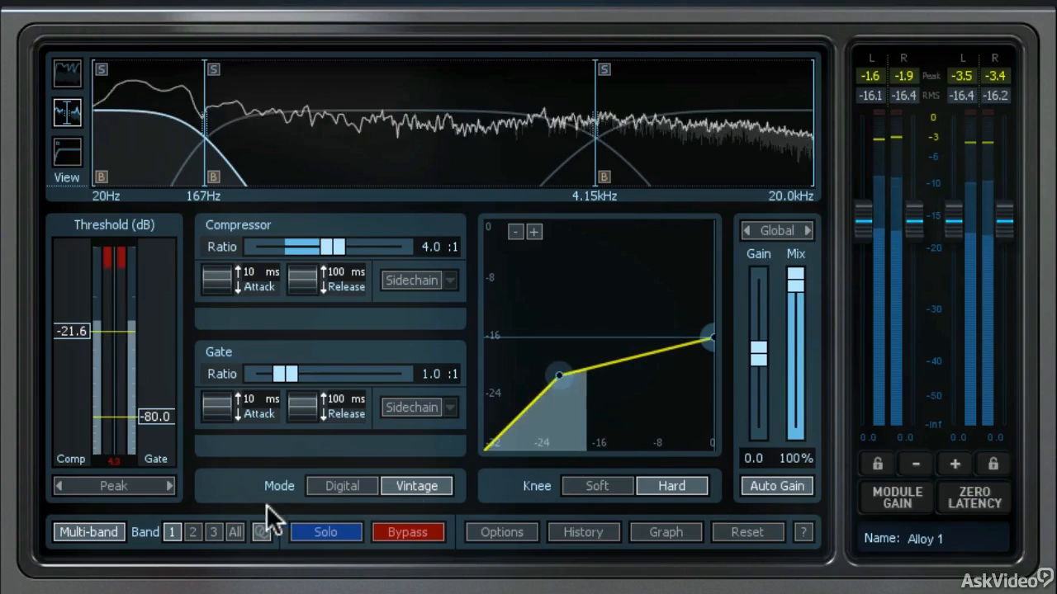
{"action": "left_click", "coordinate": [194, 532]}
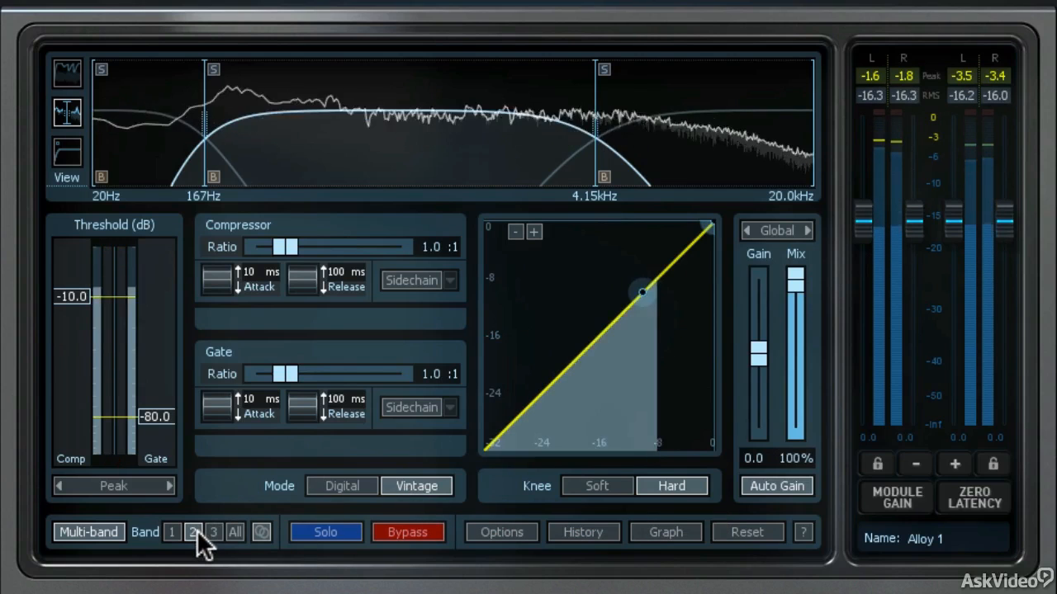
Step: Set band 2 to a 2.5:1 ratio at -14.2 dB, comparing against bypass
{"action": "left_click", "coordinate": [188, 531]}
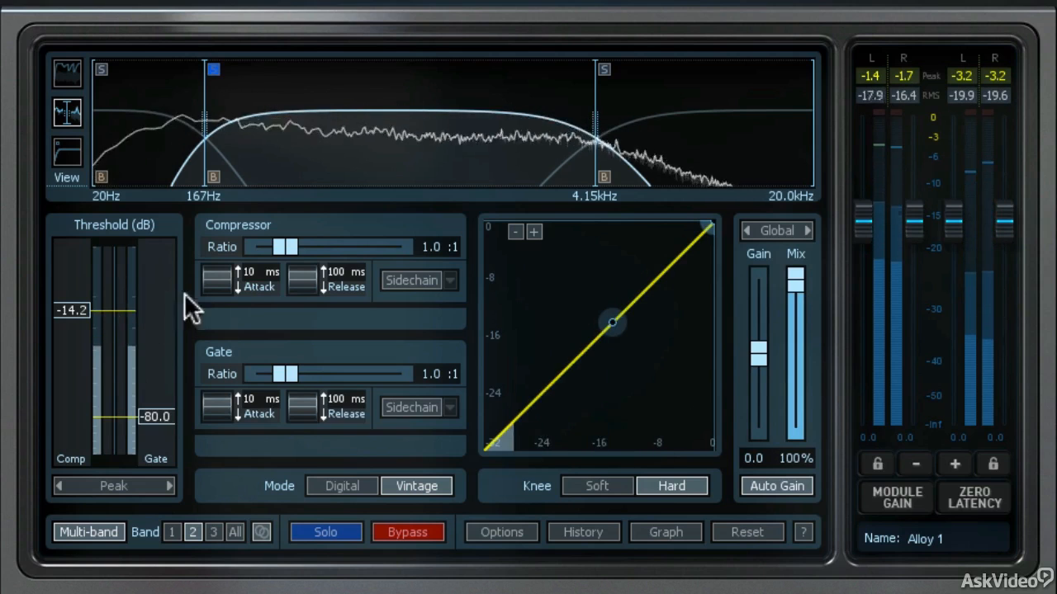
{"action": "left_click_drag", "start_coordinate": [287, 246], "coordinate": [297, 246]}
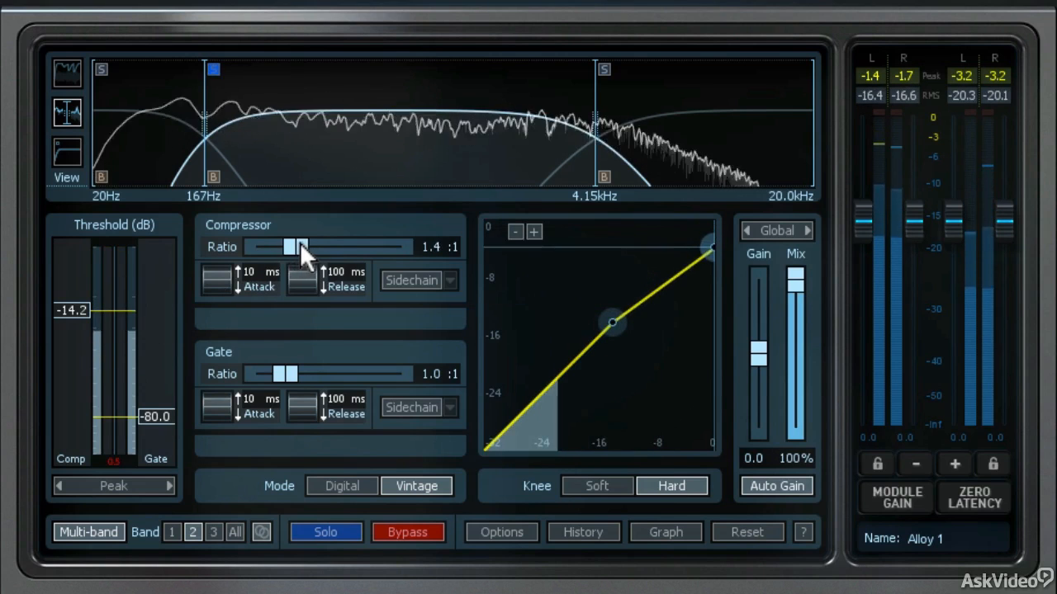
{"action": "left_click_drag", "start_coordinate": [289, 246], "coordinate": [318, 246]}
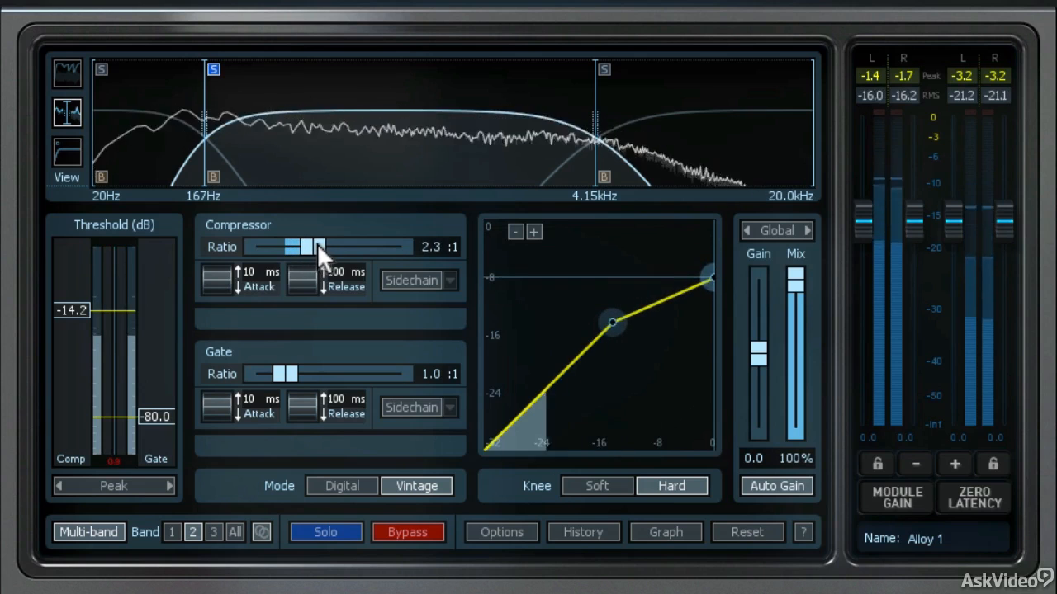
{"action": "left_click_drag", "start_coordinate": [310, 247], "coordinate": [322, 247]}
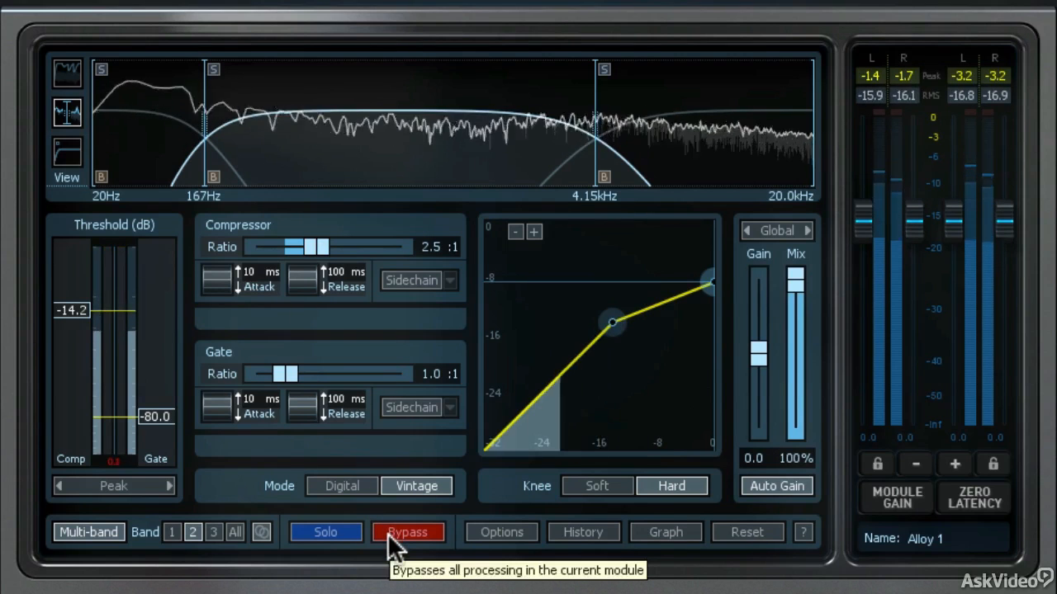
{"action": "left_click", "coordinate": [408, 533]}
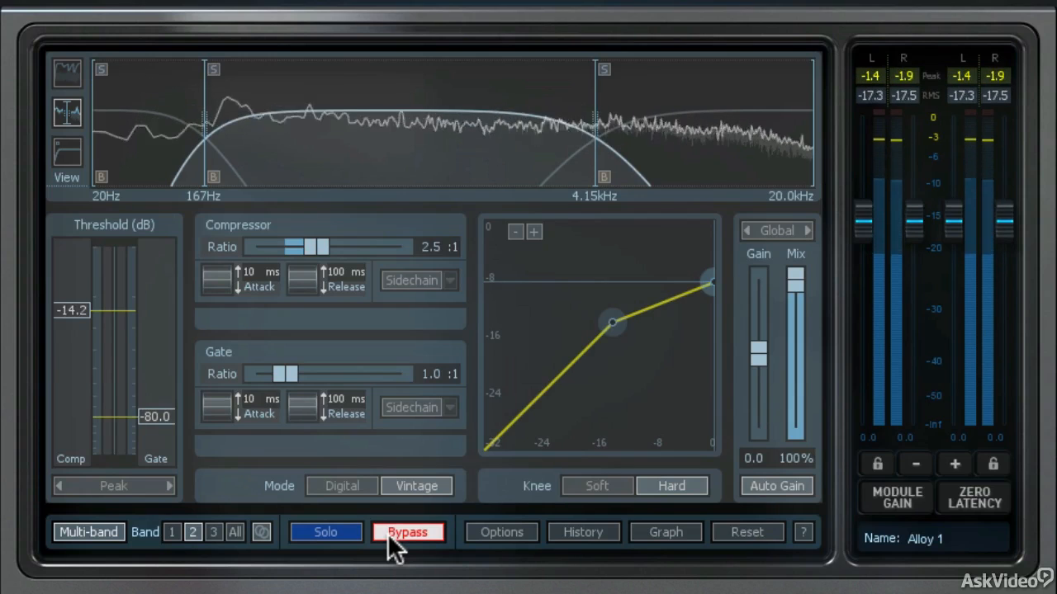
{"action": "left_click", "coordinate": [409, 532]}
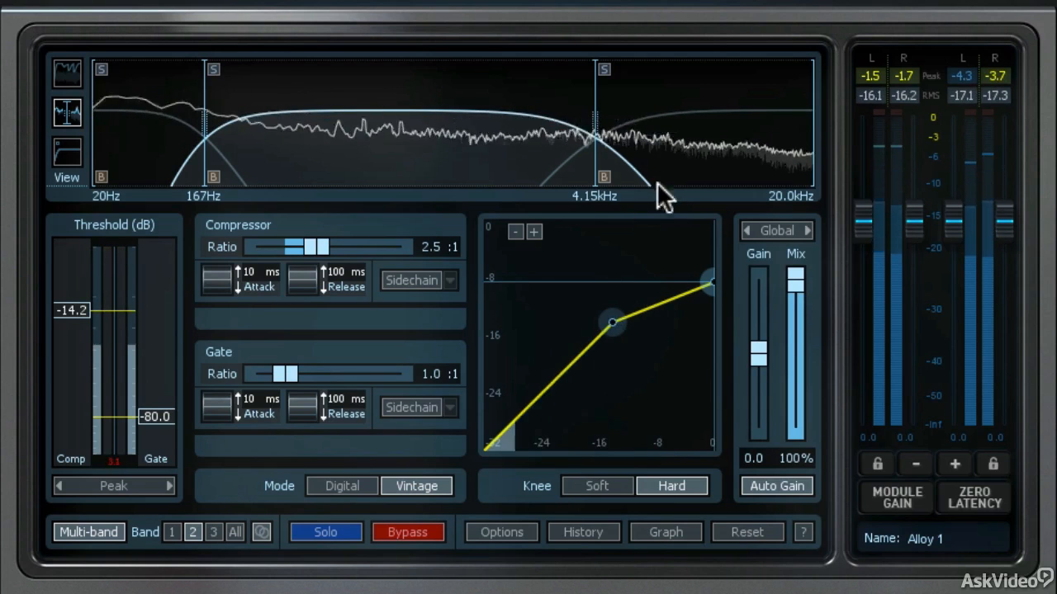
Step: Select band 3, lower its threshold to -14.9 dB and set ratio about 2.5:1
{"action": "left_click", "coordinate": [208, 532]}
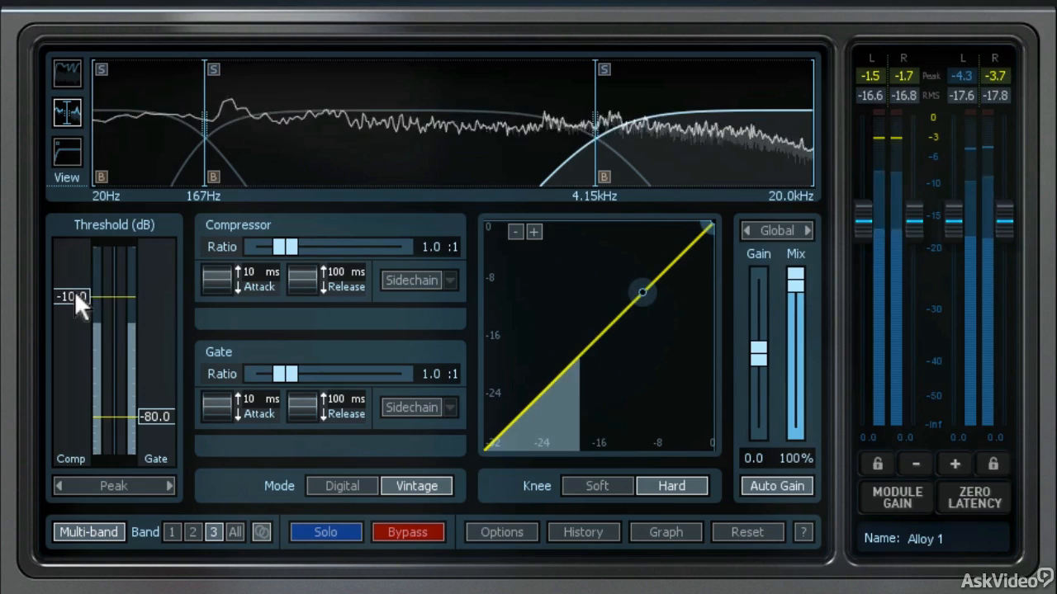
{"action": "left_click_drag", "start_coordinate": [76, 297], "coordinate": [76, 314]}
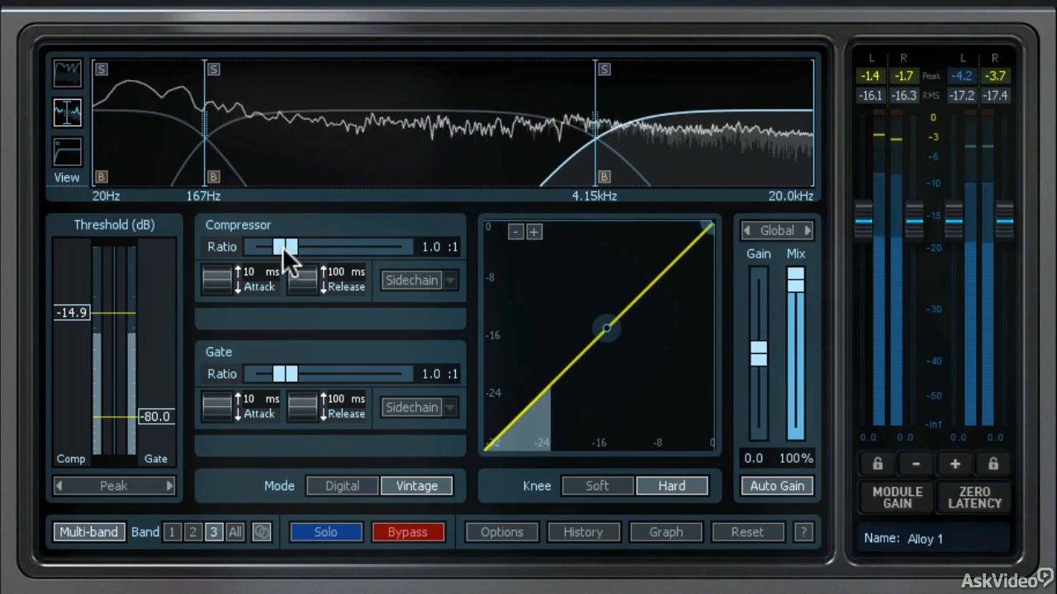
{"action": "left_click_drag", "start_coordinate": [288, 246], "coordinate": [285, 246]}
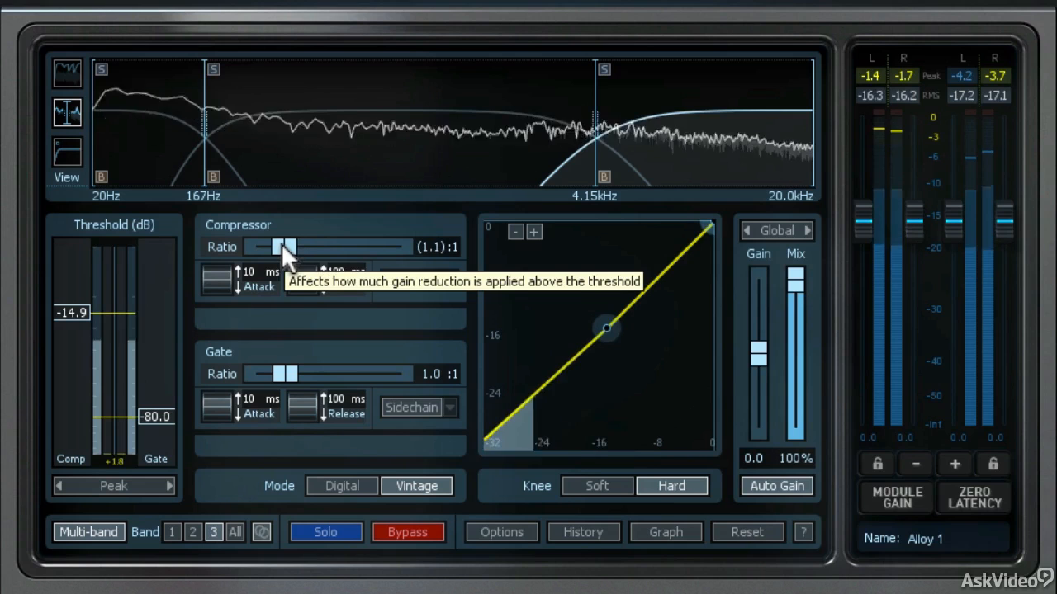
{"action": "left_click_drag", "start_coordinate": [285, 247], "coordinate": [277, 247]}
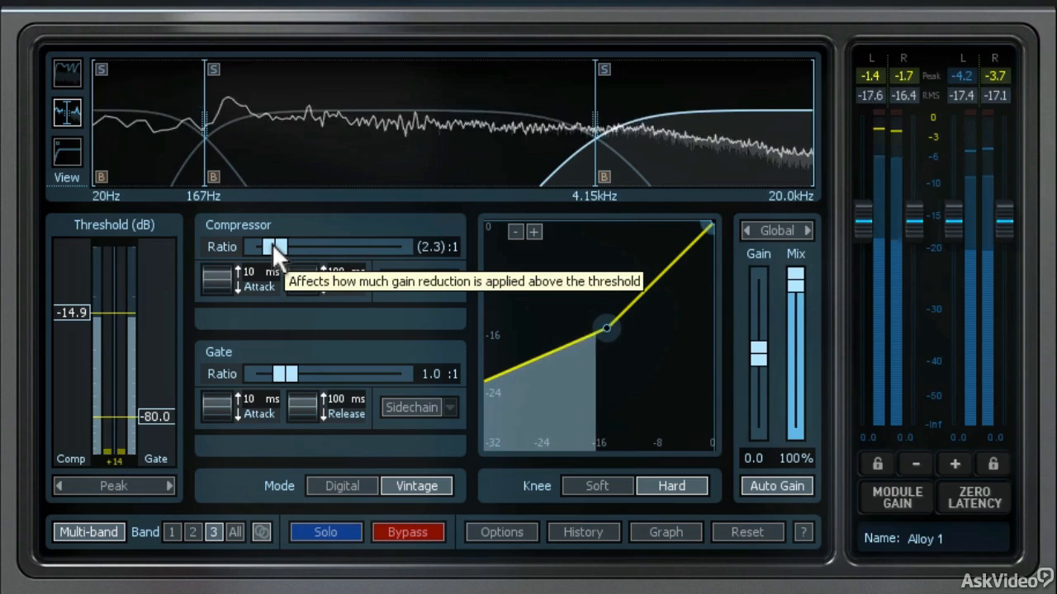
{"action": "left_click_drag", "start_coordinate": [273, 246], "coordinate": [280, 246]}
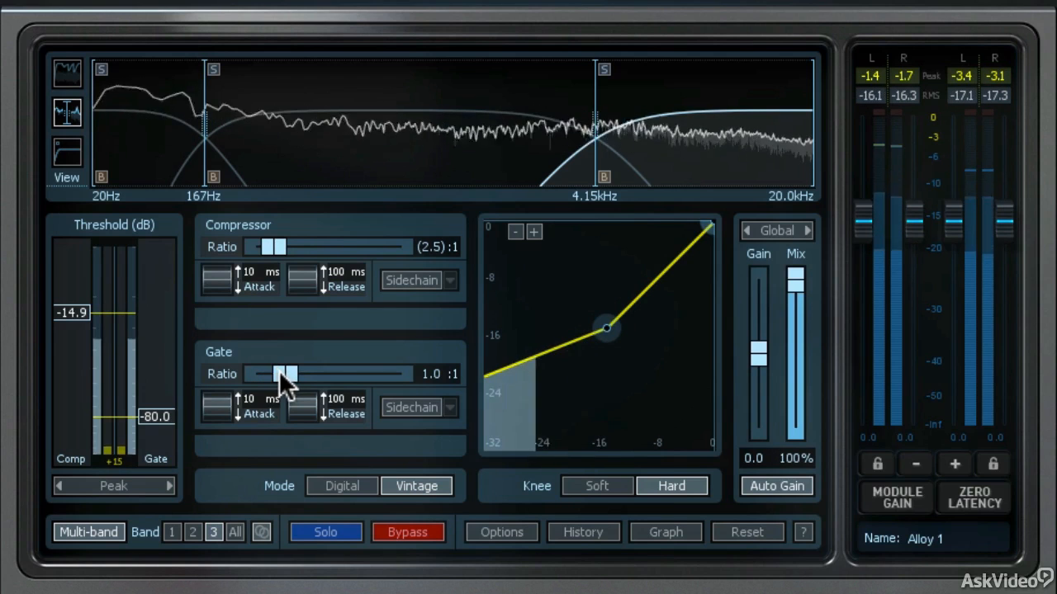
{"action": "mouse_move", "coordinate": [287, 380]}
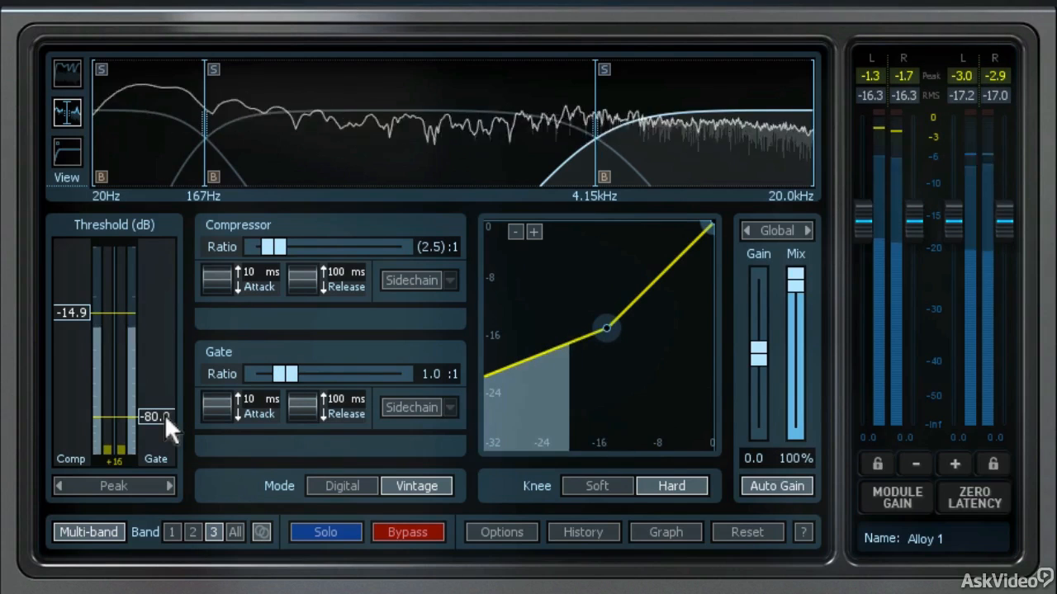
{"action": "left_click_drag", "start_coordinate": [155, 416], "coordinate": [155, 353]}
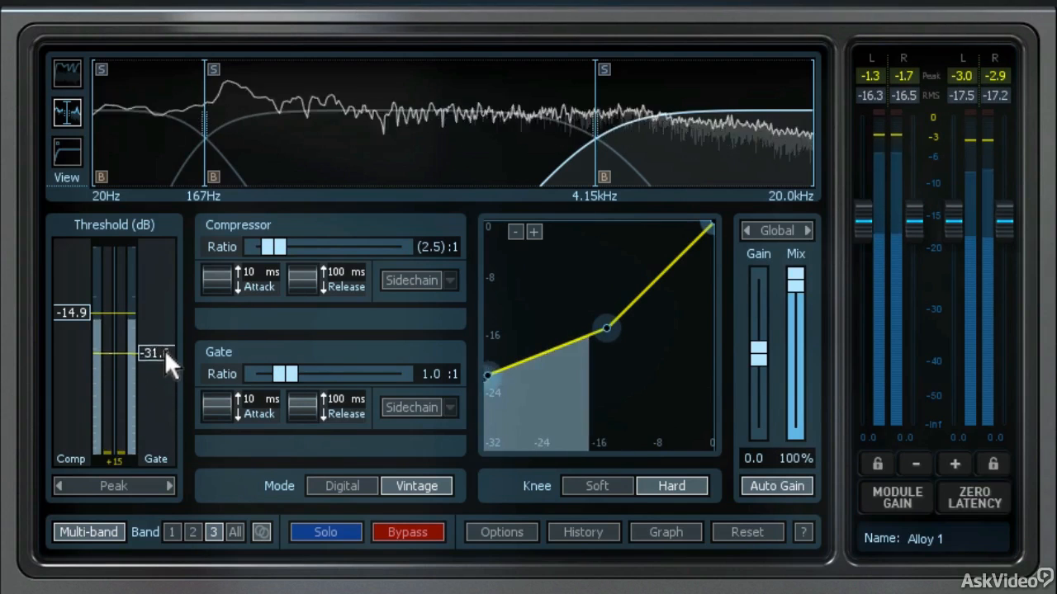
{"action": "left_click_drag", "start_coordinate": [165, 363], "coordinate": [165, 346]}
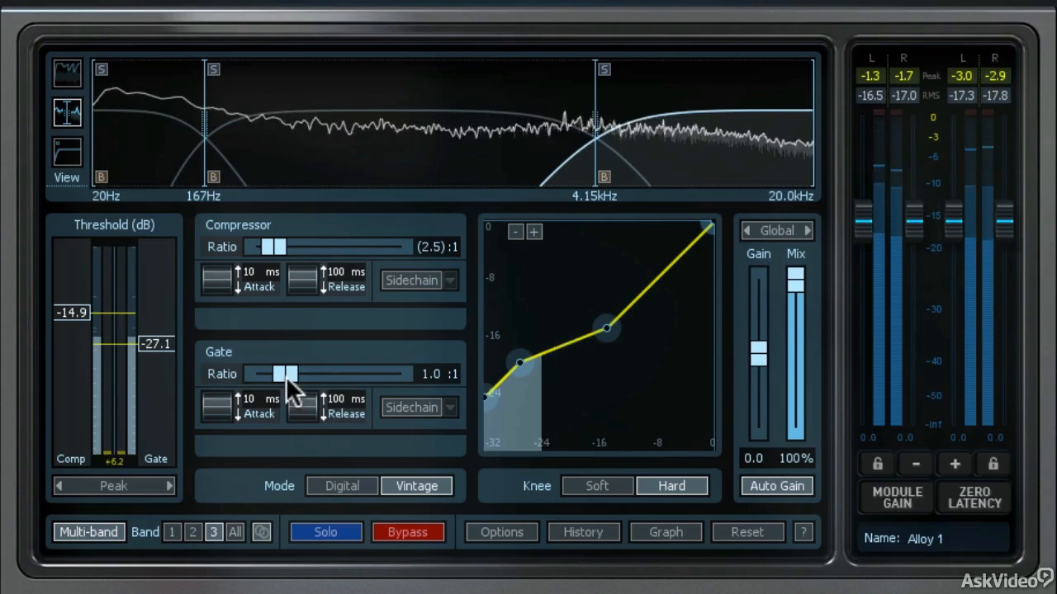
{"action": "left_click_drag", "start_coordinate": [284, 374], "coordinate": [255, 374]}
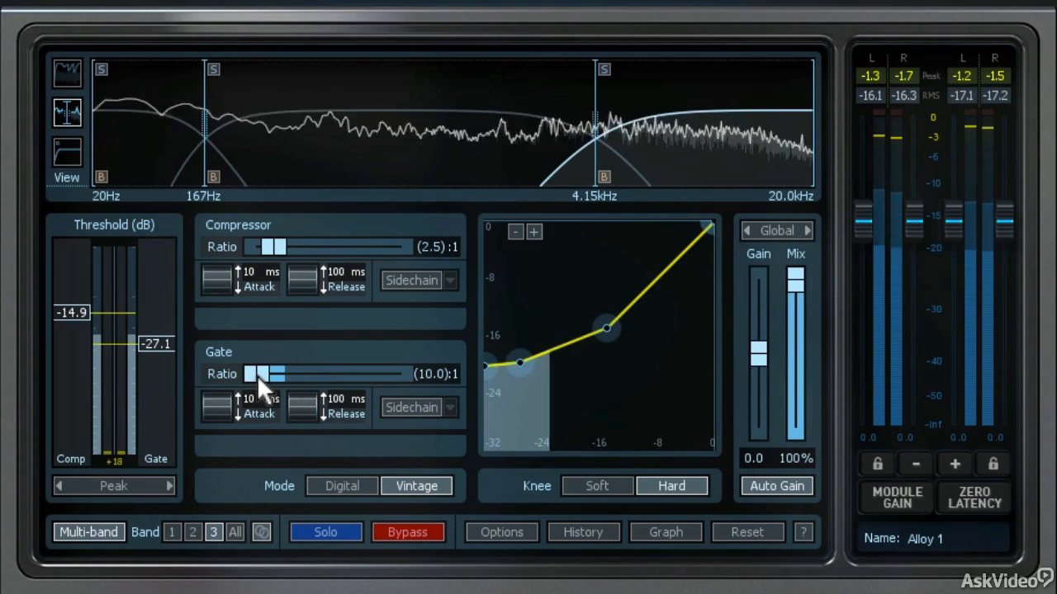
{"action": "left_click_drag", "start_coordinate": [280, 374], "coordinate": [266, 374]}
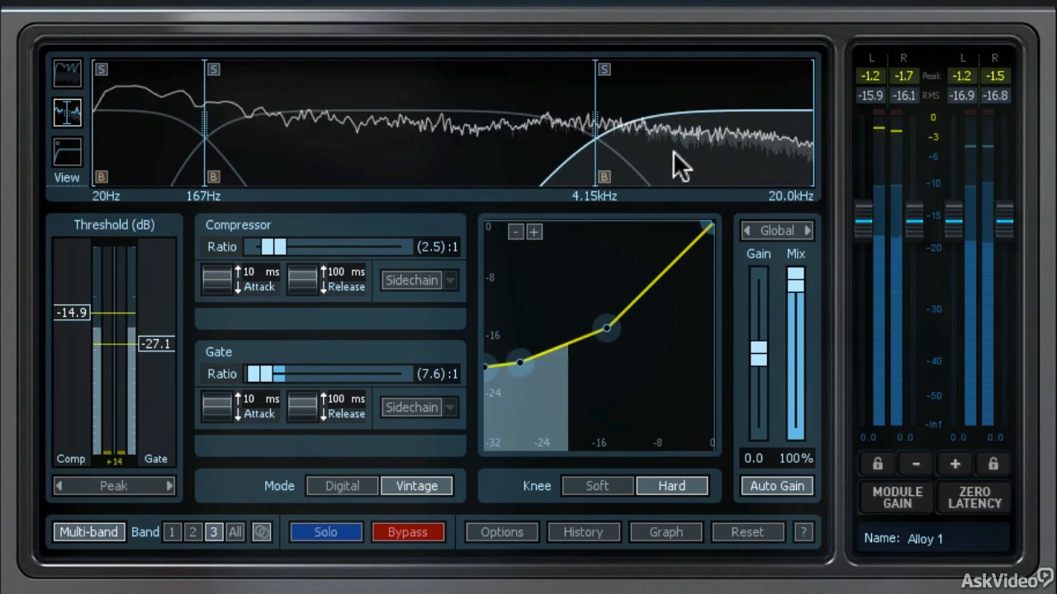
{"action": "mouse_move", "coordinate": [681, 161]}
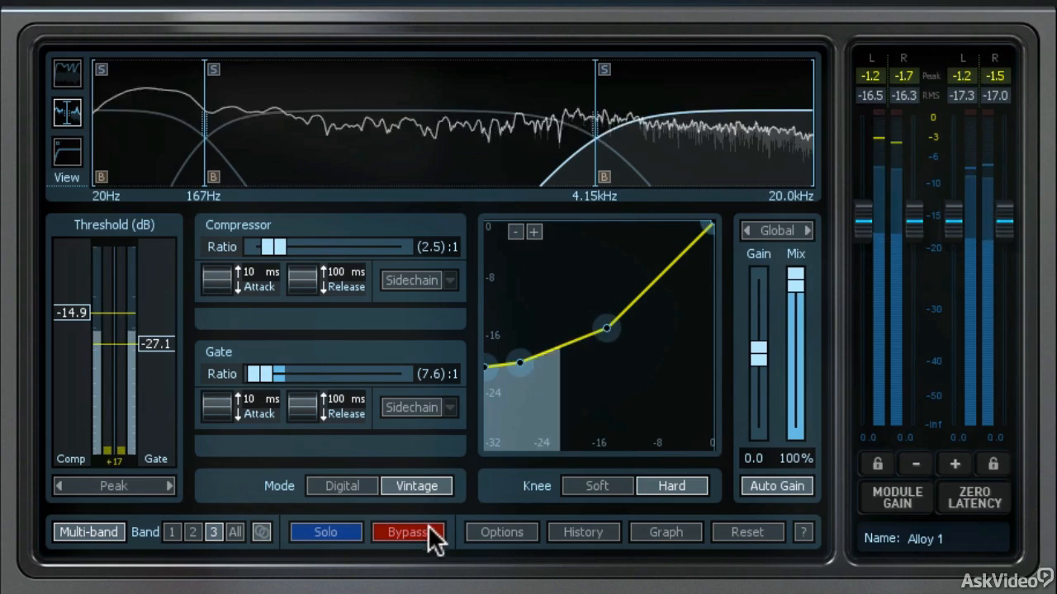
{"action": "left_click", "coordinate": [416, 532]}
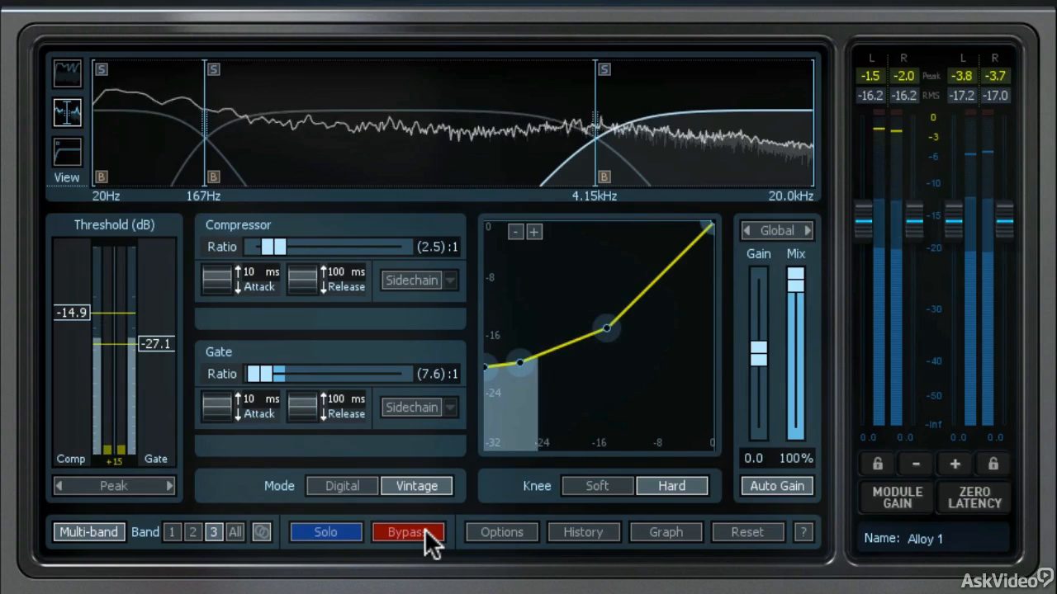
{"action": "left_click", "coordinate": [407, 532]}
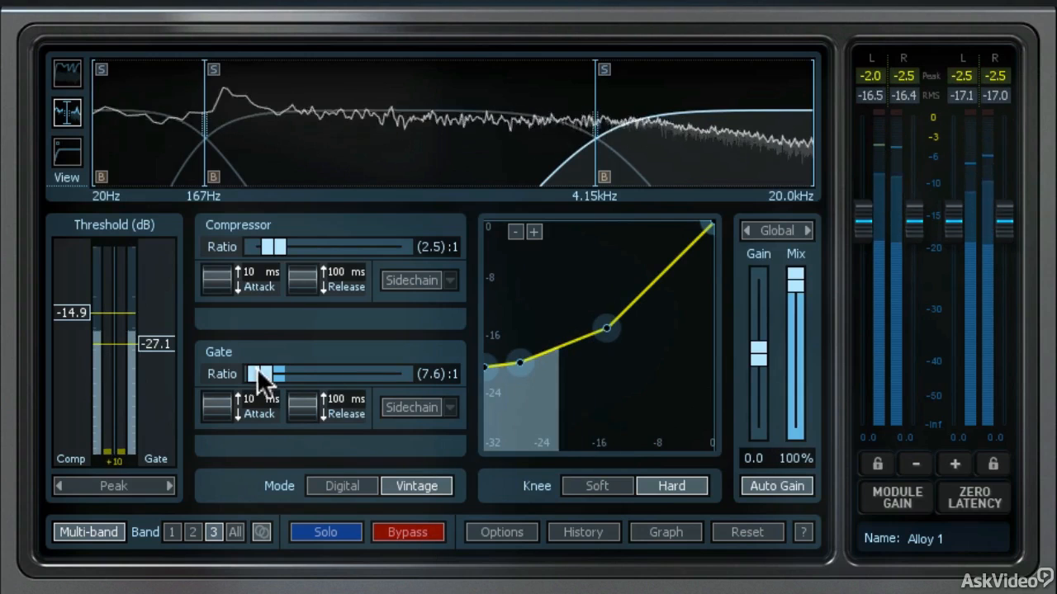
Step: Ease band 3's gate to a 1.7:1 ratio with threshold at -28.1 dB
{"action": "left_click_drag", "start_coordinate": [272, 374], "coordinate": [260, 374]}
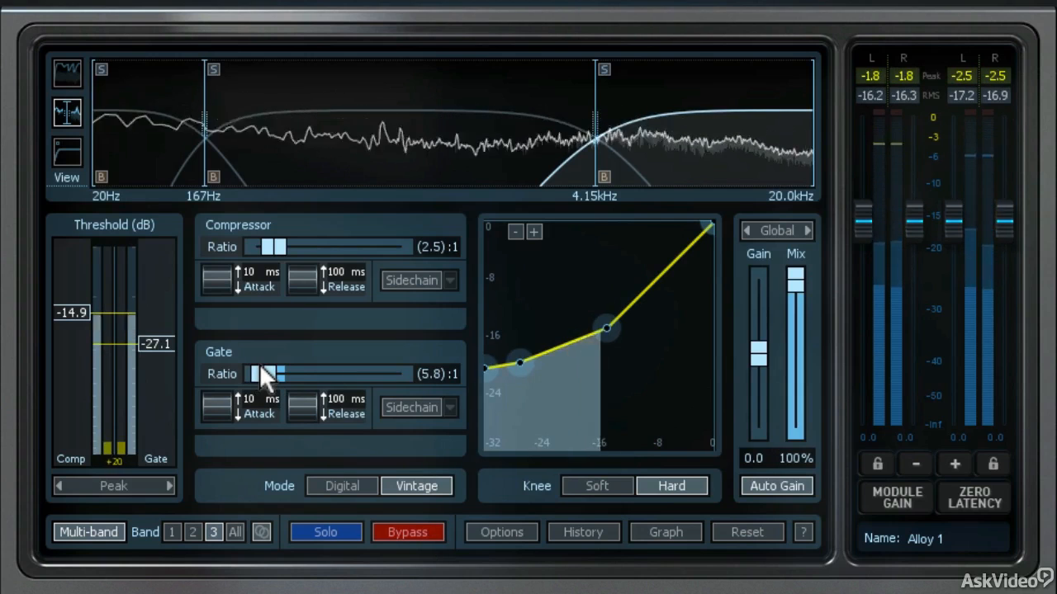
{"action": "left_click_drag", "start_coordinate": [277, 373], "coordinate": [264, 373]}
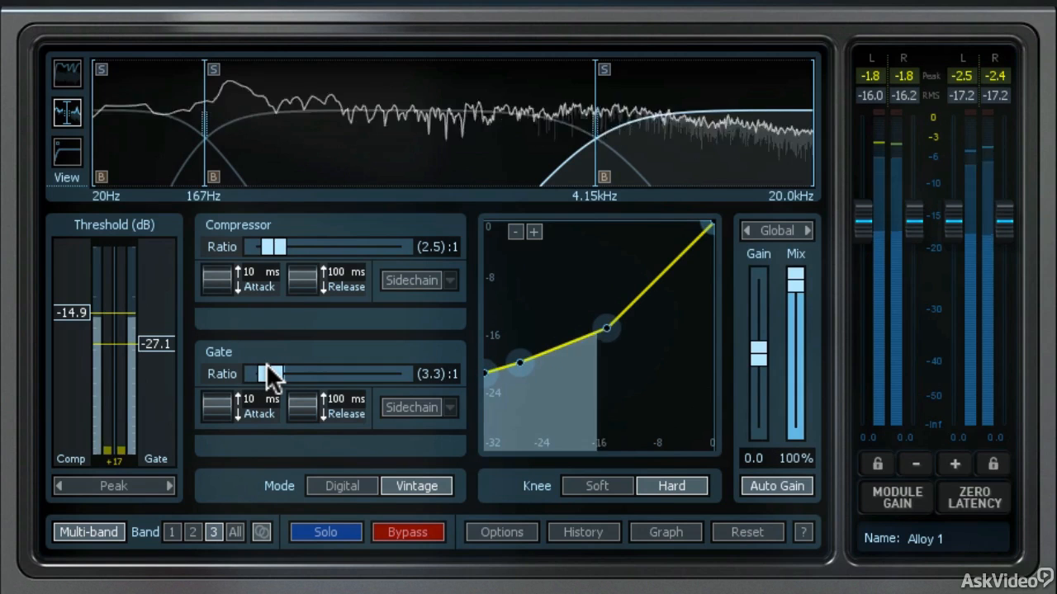
{"action": "left_click_drag", "start_coordinate": [273, 373], "coordinate": [268, 374]}
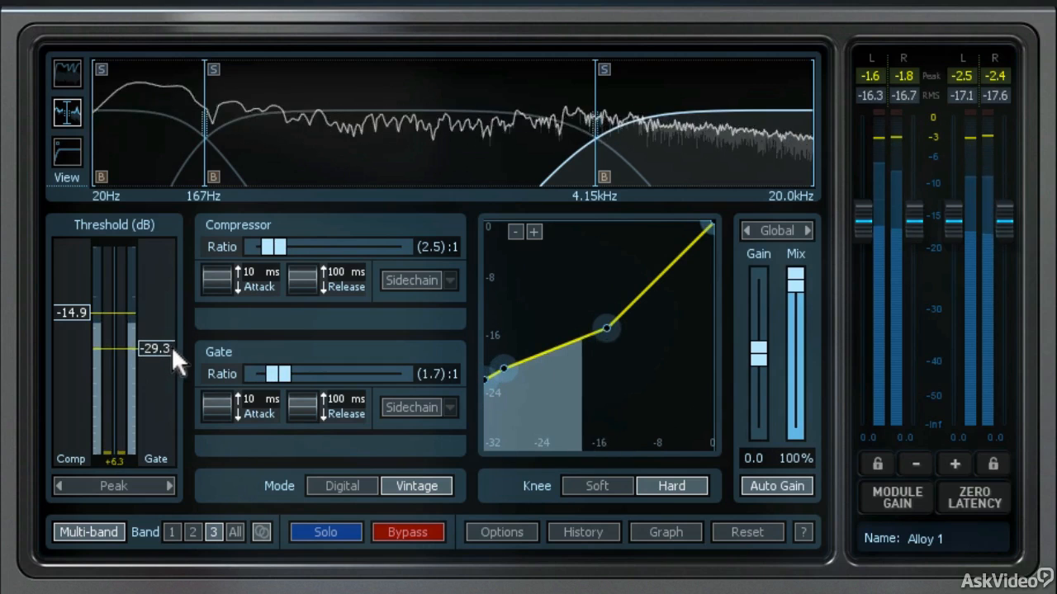
{"action": "left_click_drag", "start_coordinate": [157, 346], "coordinate": [157, 345]}
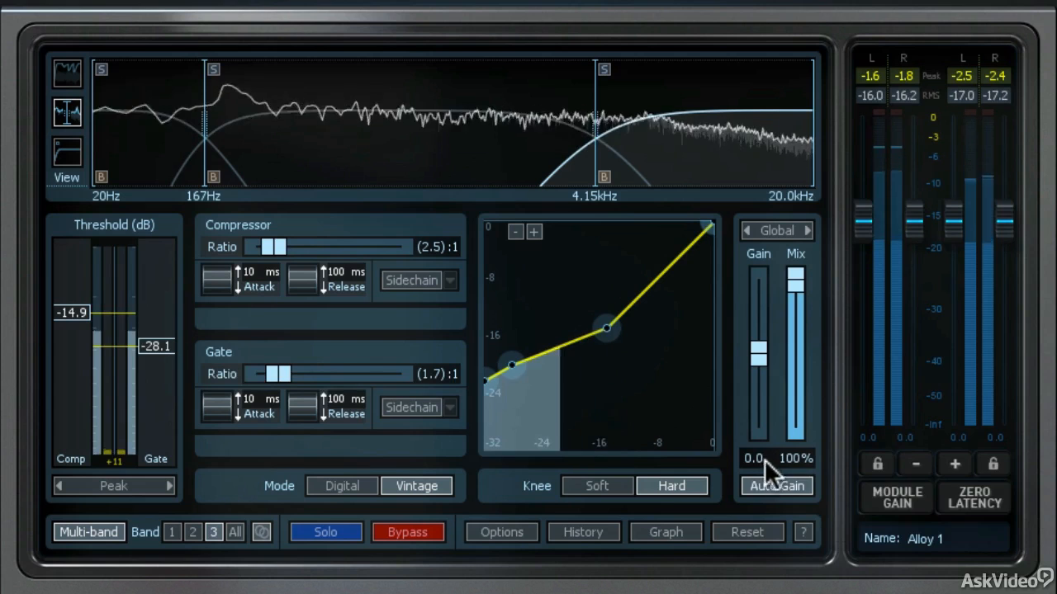
{"action": "mouse_move", "coordinate": [796, 421]}
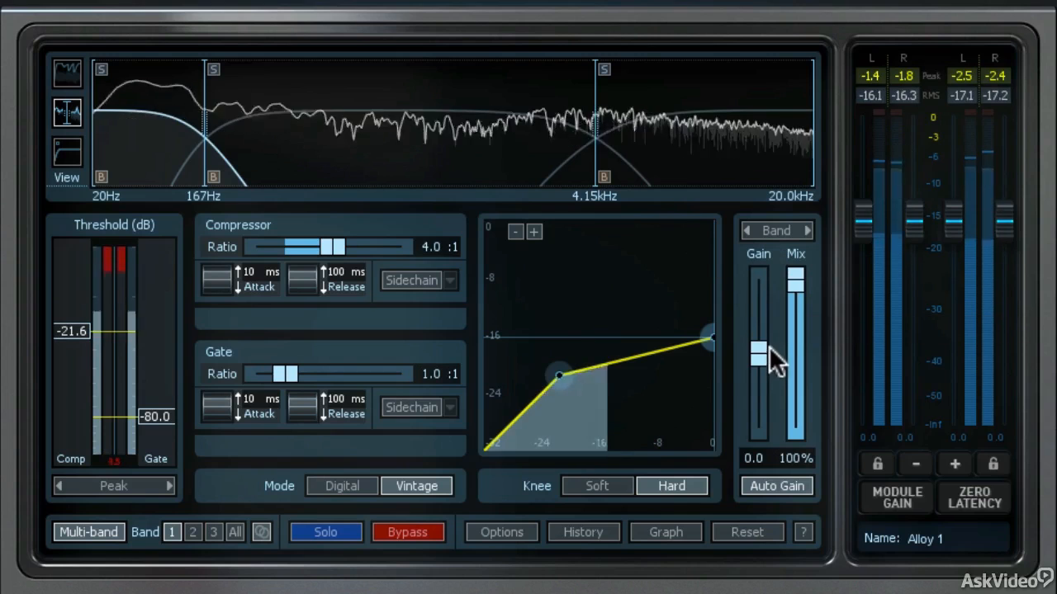
{"action": "mouse_move", "coordinate": [757, 367]}
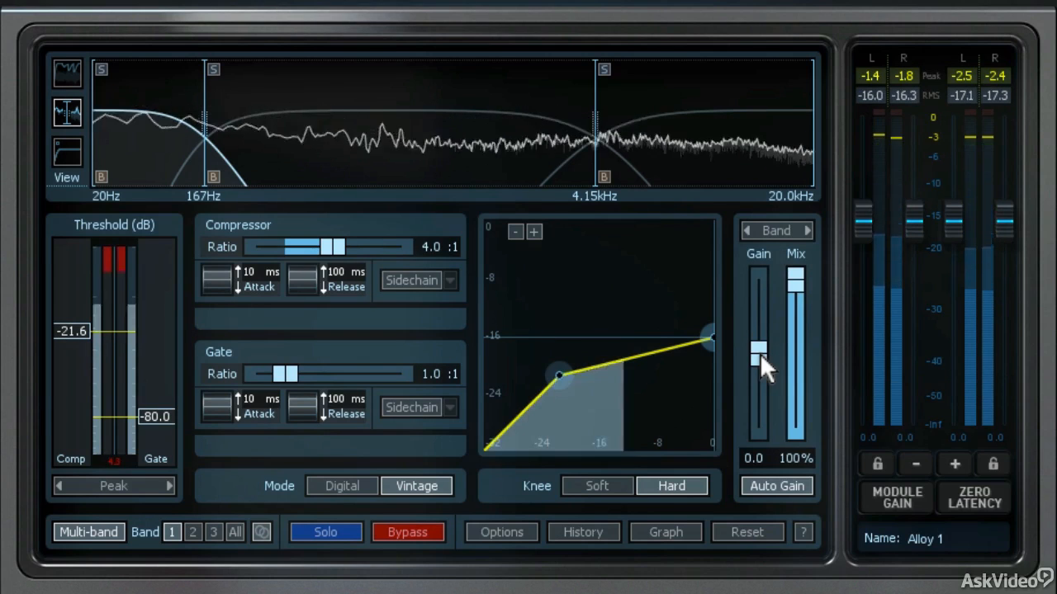
Step: Raise band 1's per-band gain fader to 5.2 dB
{"action": "left_click_drag", "start_coordinate": [758, 347], "coordinate": [758, 334]}
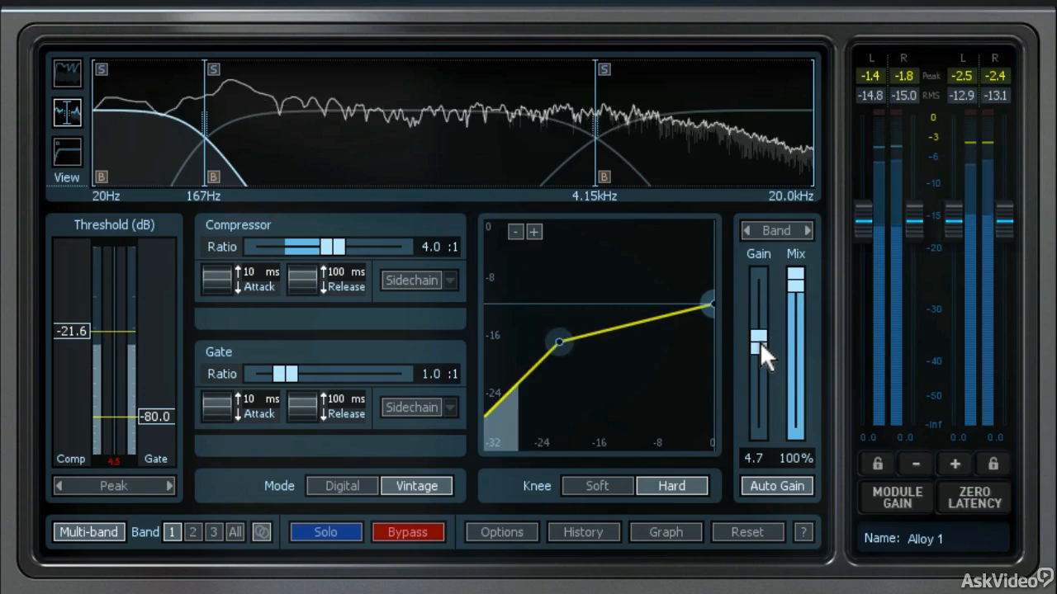
{"action": "left_click_drag", "start_coordinate": [758, 338], "coordinate": [758, 337]}
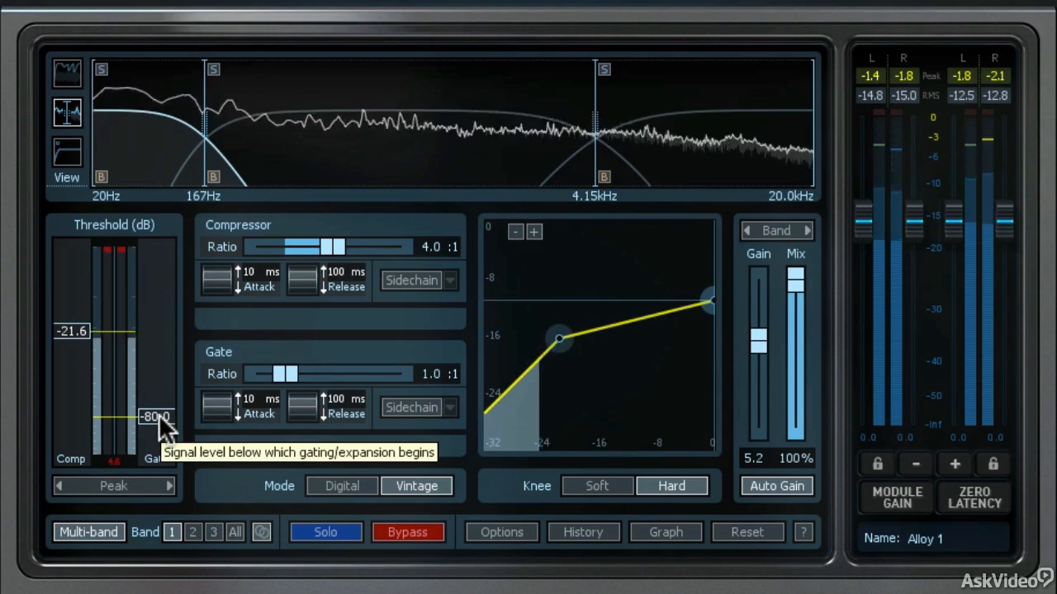
Step: Raise band 1's gate threshold from -80 to -28.7 dB and set gate ratio 3.5:1
{"action": "left_click_drag", "start_coordinate": [157, 416], "coordinate": [157, 366]}
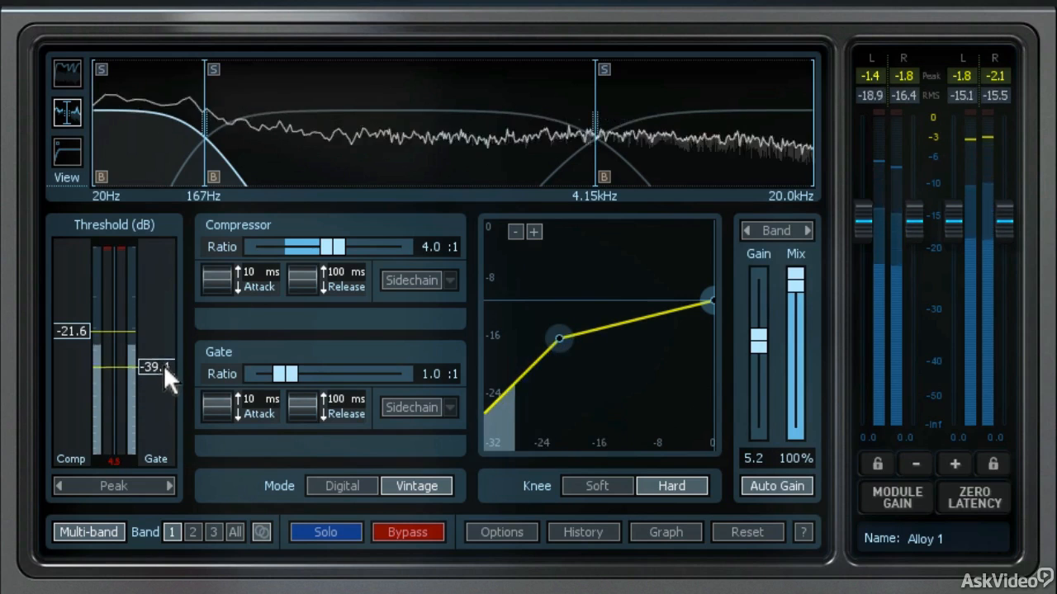
{"action": "left_click_drag", "start_coordinate": [154, 368], "coordinate": [154, 349]}
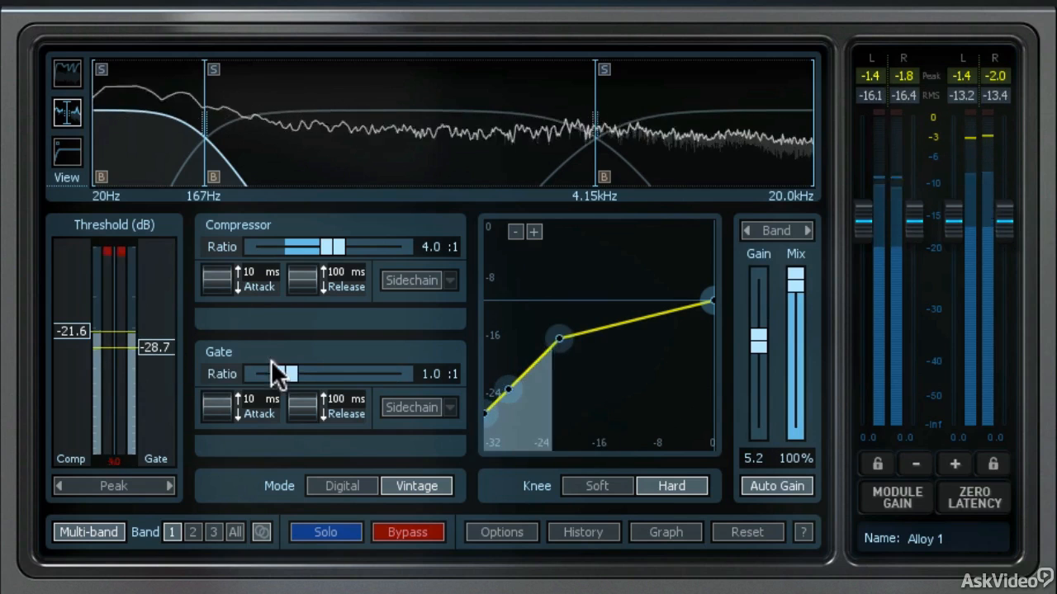
{"action": "left_click_drag", "start_coordinate": [288, 373], "coordinate": [316, 373]}
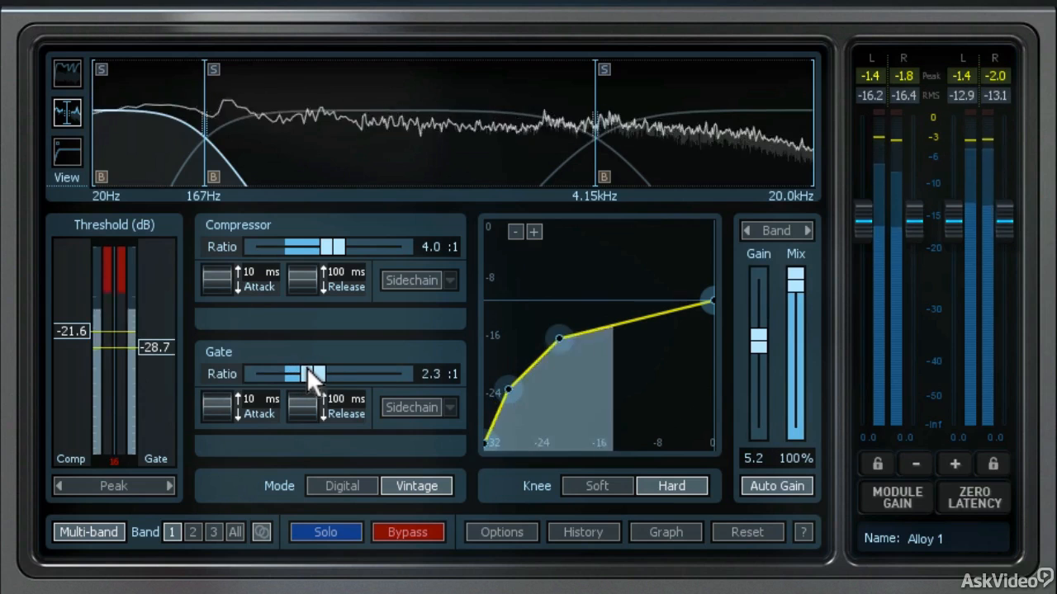
{"action": "left_click_drag", "start_coordinate": [312, 374], "coordinate": [320, 374]}
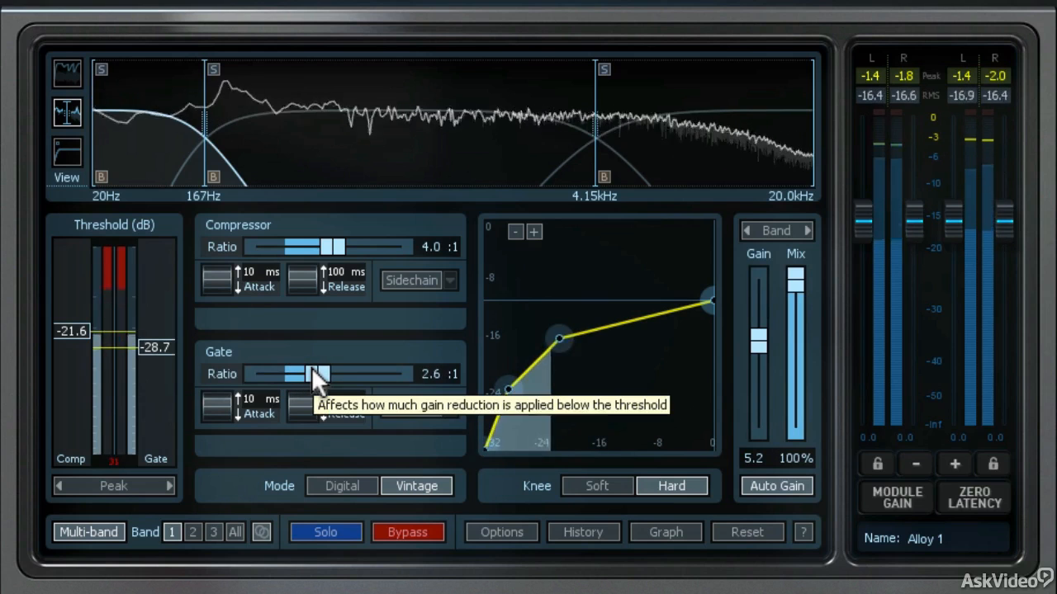
{"action": "left_click_drag", "start_coordinate": [318, 373], "coordinate": [328, 373]}
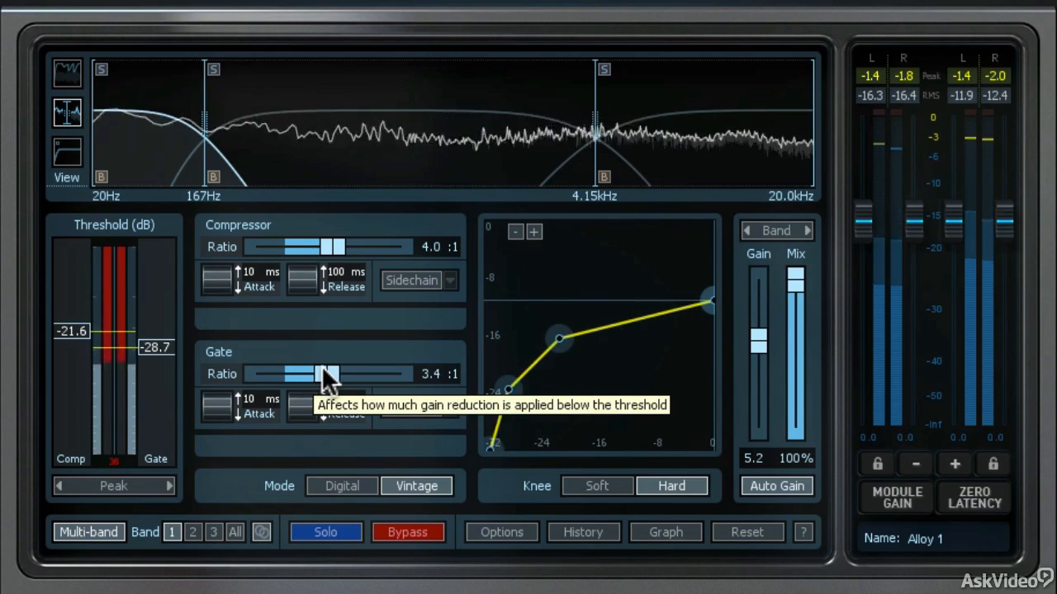
{"action": "left_click_drag", "start_coordinate": [320, 374], "coordinate": [327, 374]}
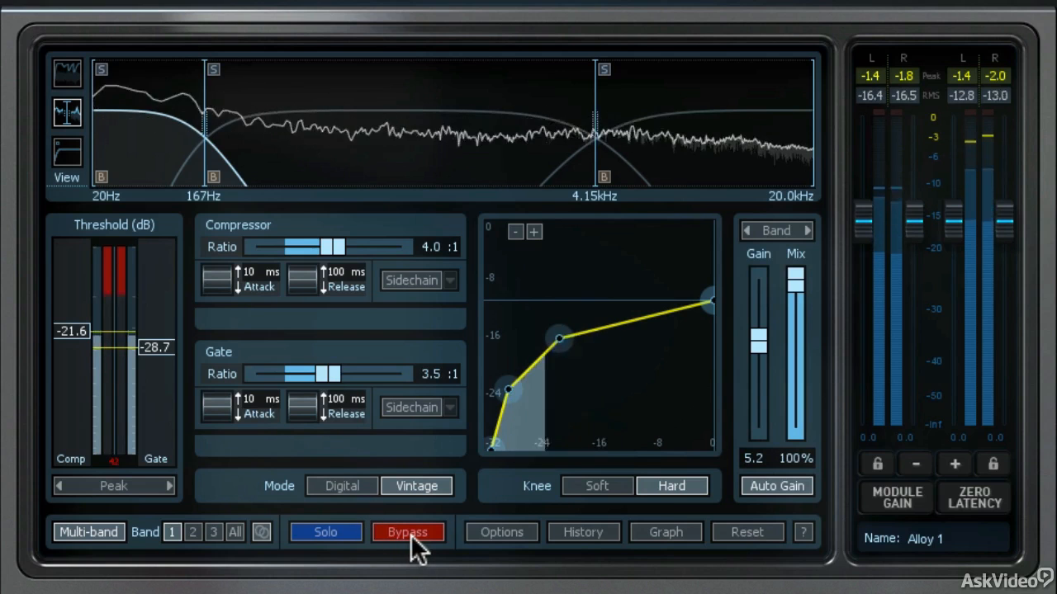
{"action": "left_click", "coordinate": [407, 533]}
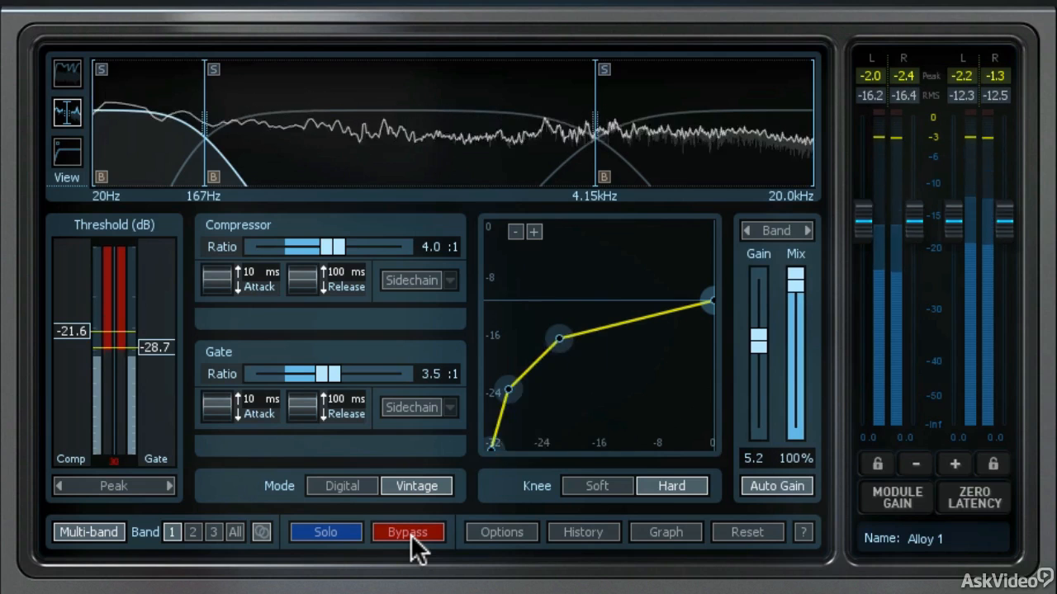
{"action": "left_click", "coordinate": [407, 531]}
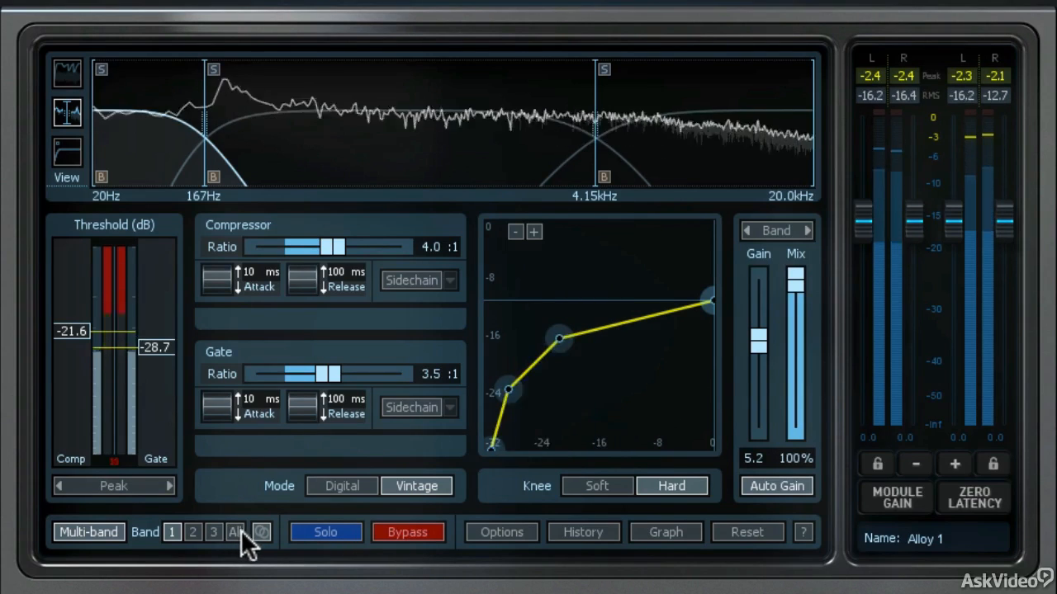
{"action": "mouse_move", "coordinate": [237, 533]}
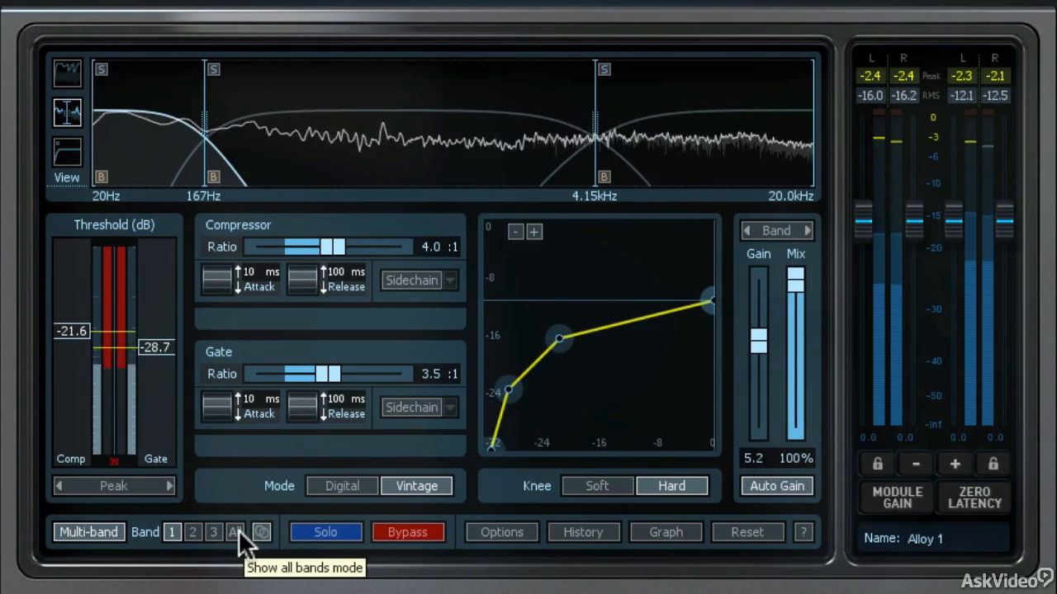
Step: Switch the Dynamics module to the All bands view
{"action": "left_click", "coordinate": [236, 531]}
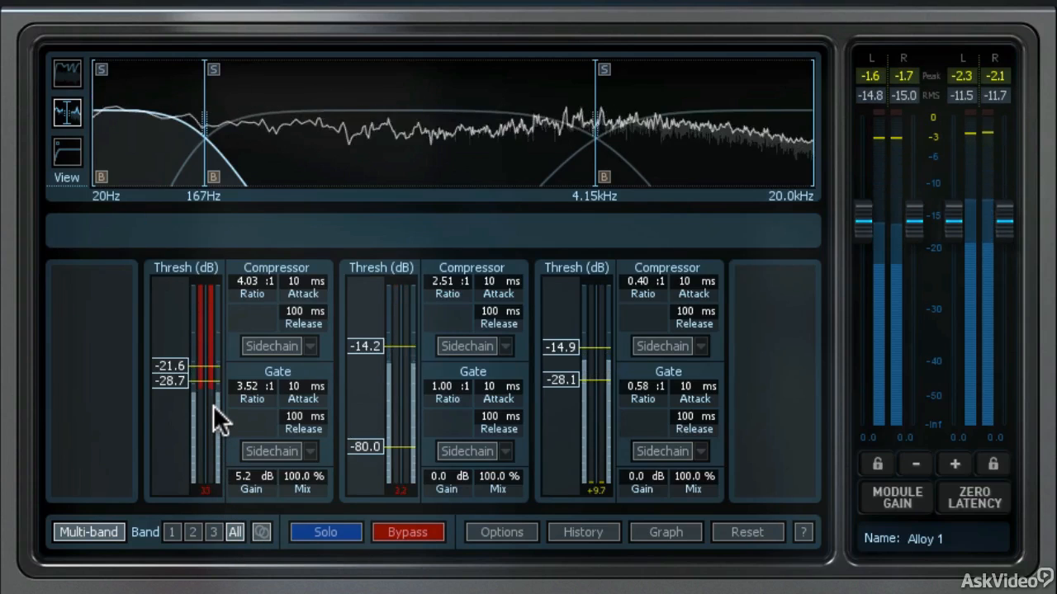
{"action": "mouse_move", "coordinate": [278, 417]}
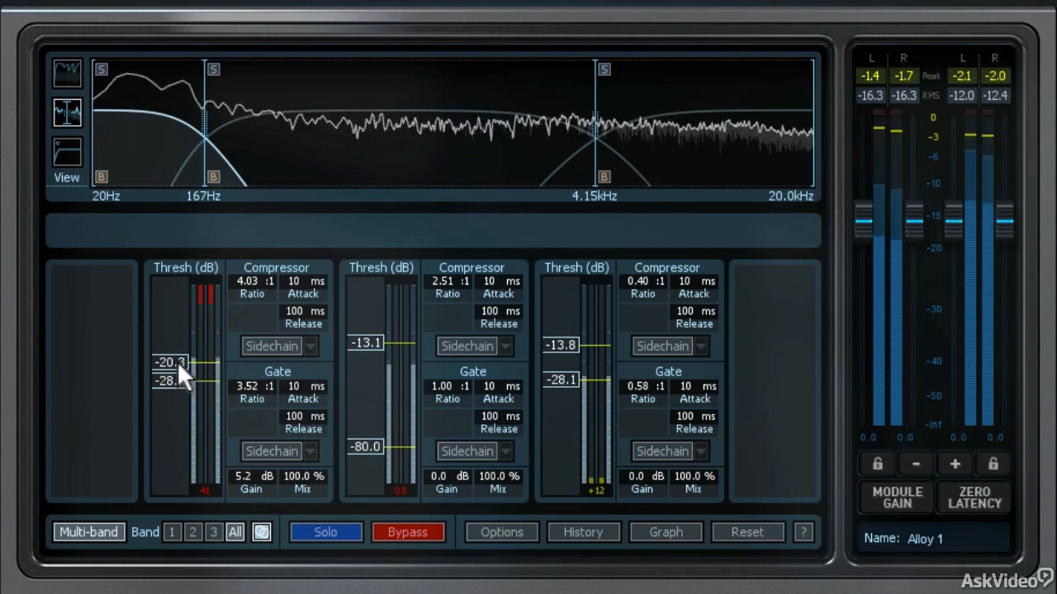
Step: Drag band 1's linked compressor threshold up to -13.2 dB, raising bands 2-3 to -7.6 and -8.1 dB
{"action": "left_click_drag", "start_coordinate": [171, 362], "coordinate": [171, 349]}
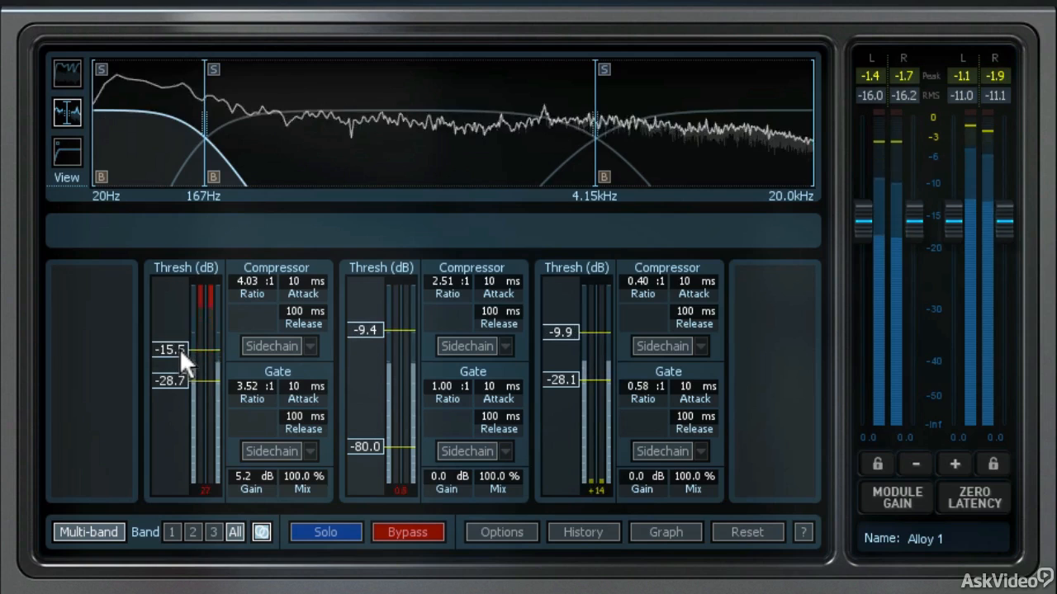
{"action": "left_click_drag", "start_coordinate": [171, 350], "coordinate": [171, 345]}
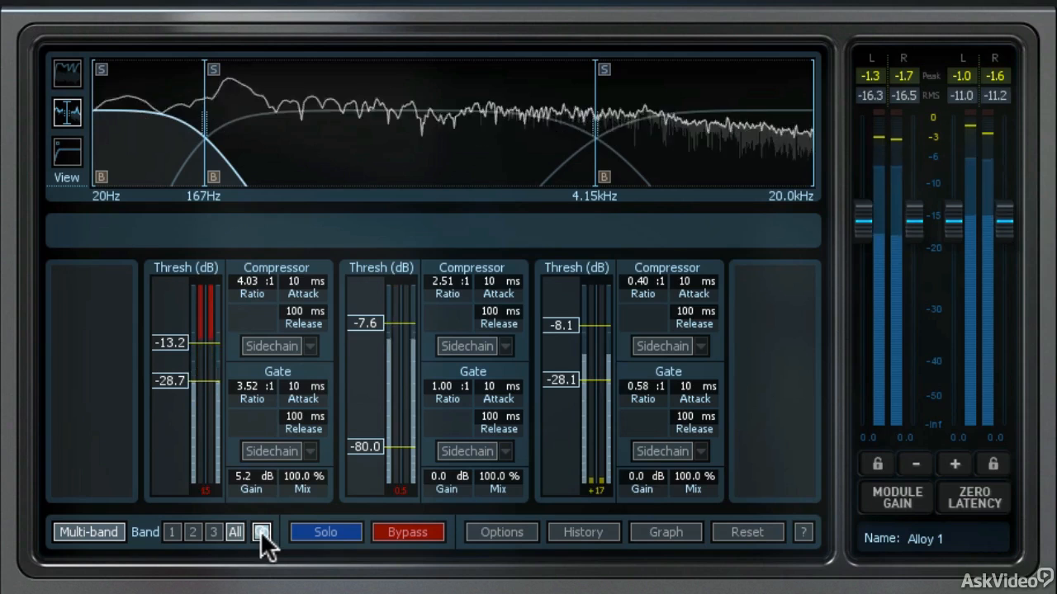
{"action": "mouse_move", "coordinate": [262, 532]}
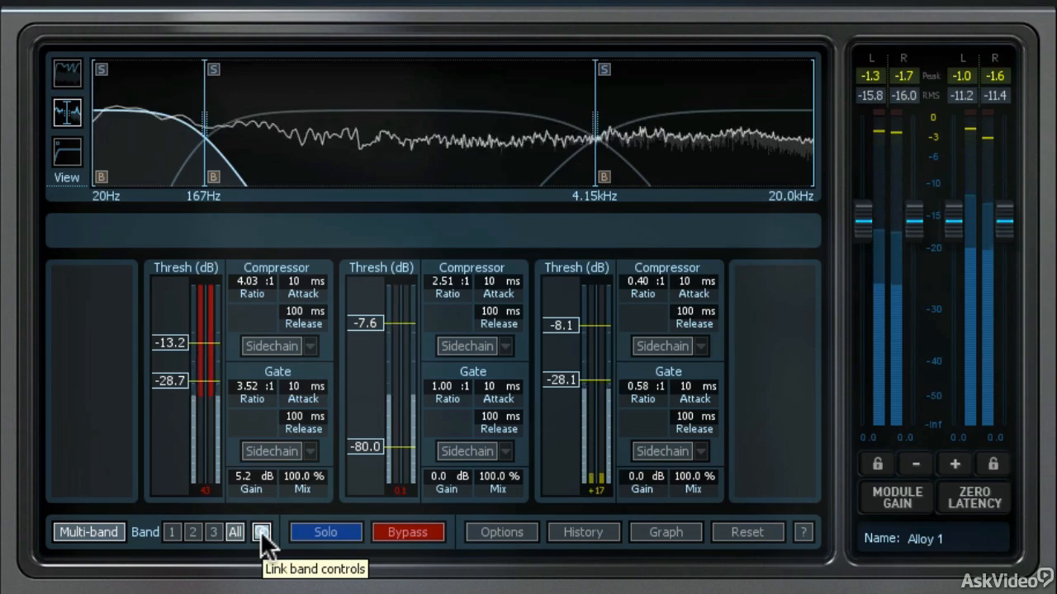